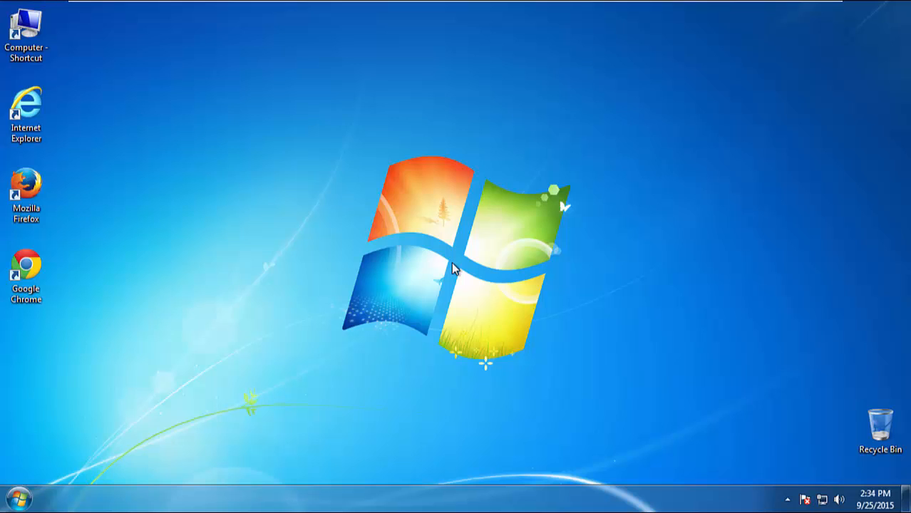
pyautogui.moveTo(226, 348)
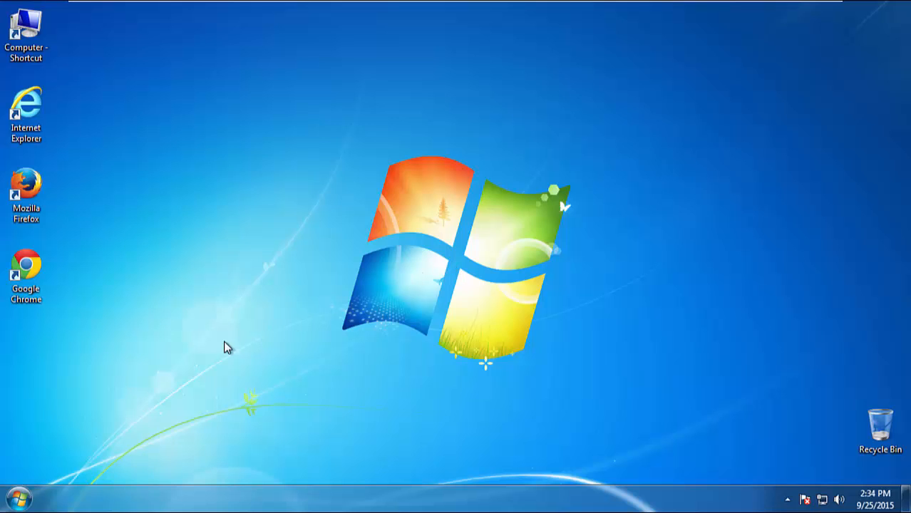
# Step: Open the Windows 7 Start menu from the desktop taskbar
pyautogui.click(19, 497)
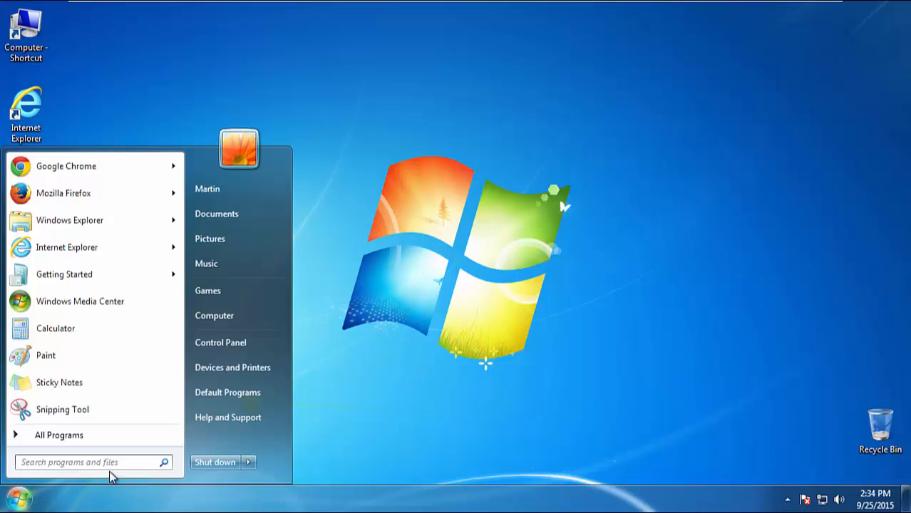
# Step: Uninstall Sonic Train 1.0 from Control Panel's programs list, sorted by install date, then close it
pyautogui.click(220, 342)
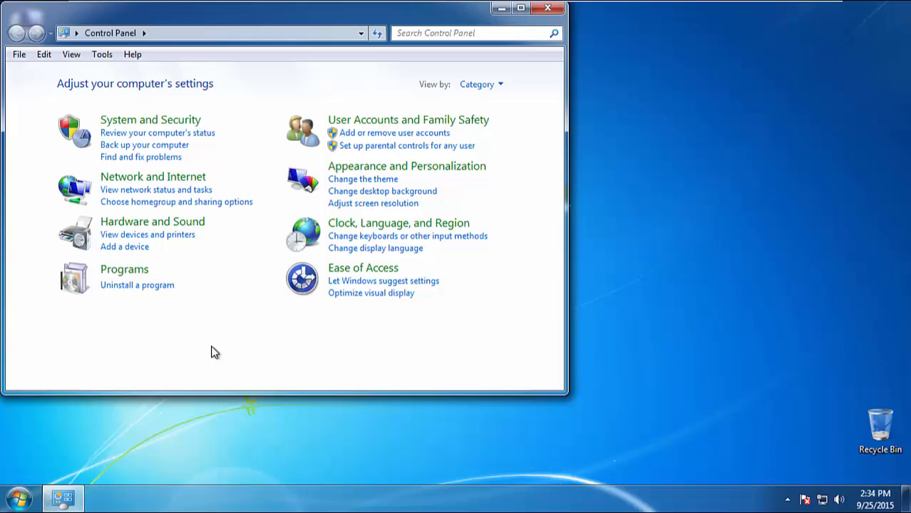
pyautogui.click(136, 285)
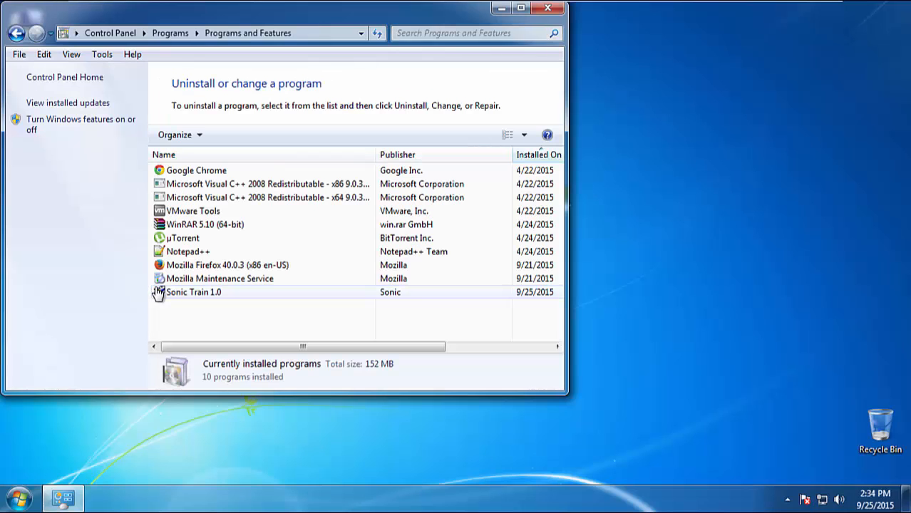
pyautogui.moveTo(226, 298)
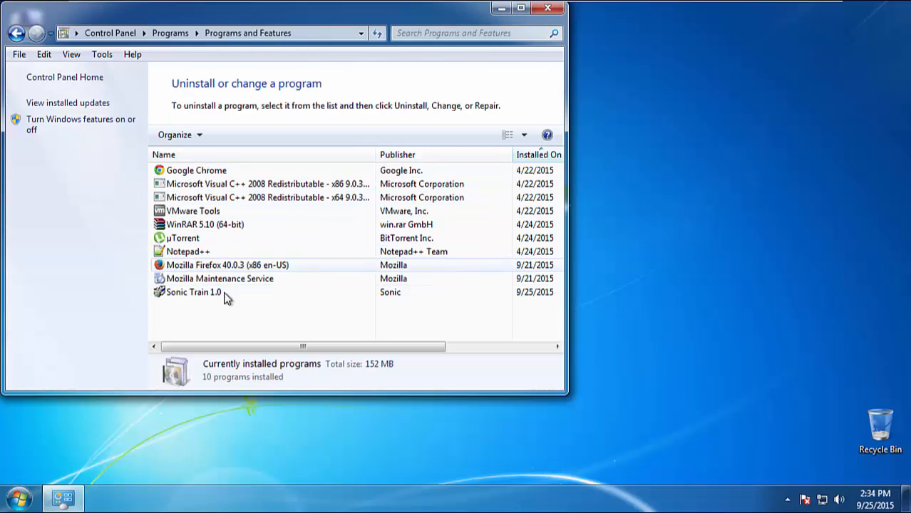
pyautogui.click(537, 154)
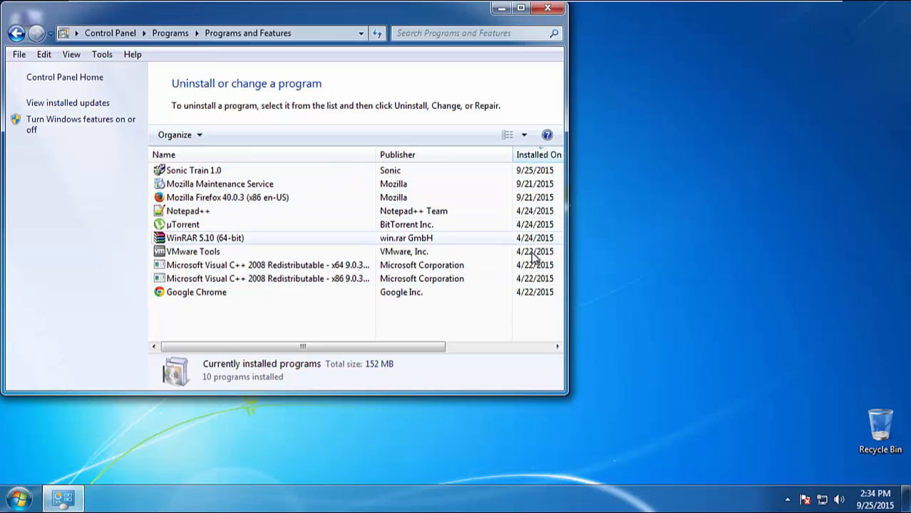
pyautogui.click(194, 170)
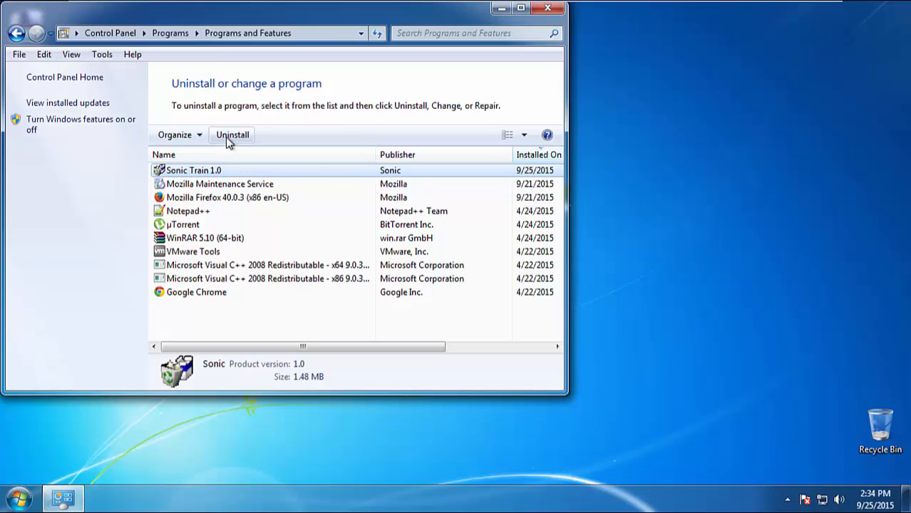
pyautogui.click(232, 135)
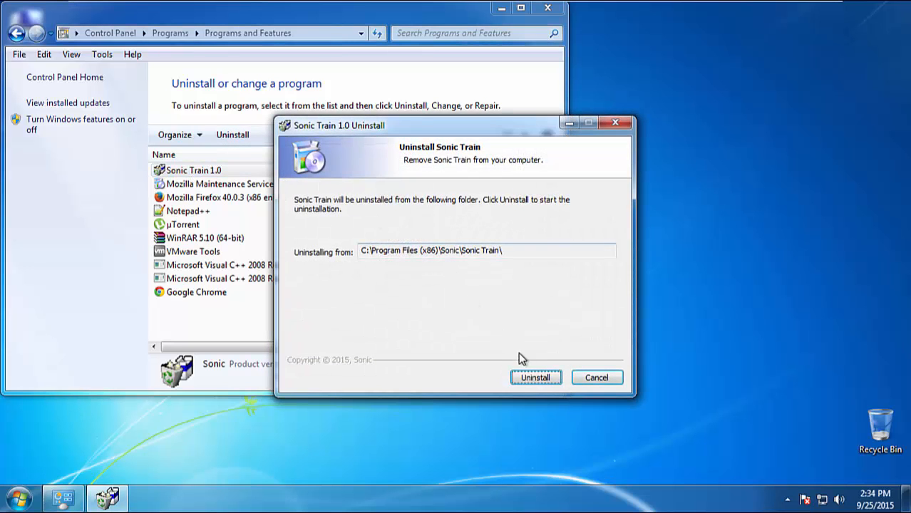
pyautogui.click(535, 377)
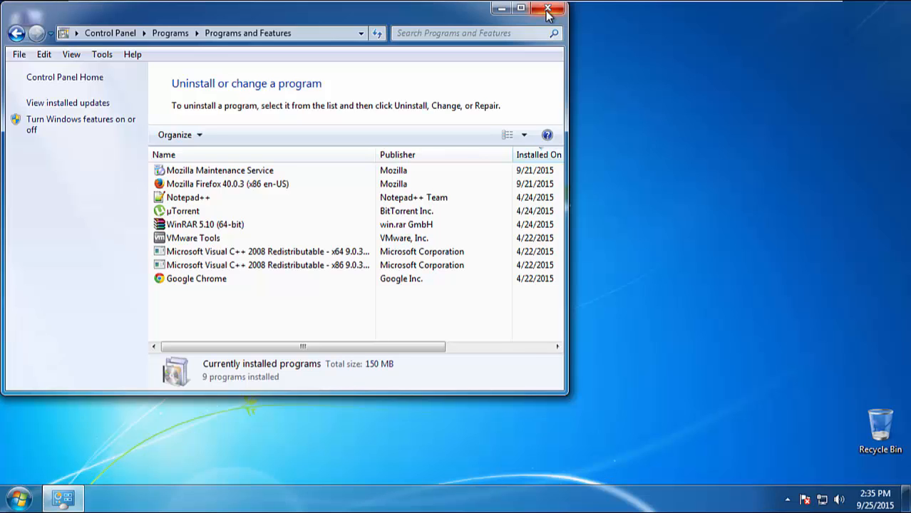
pyautogui.click(547, 8)
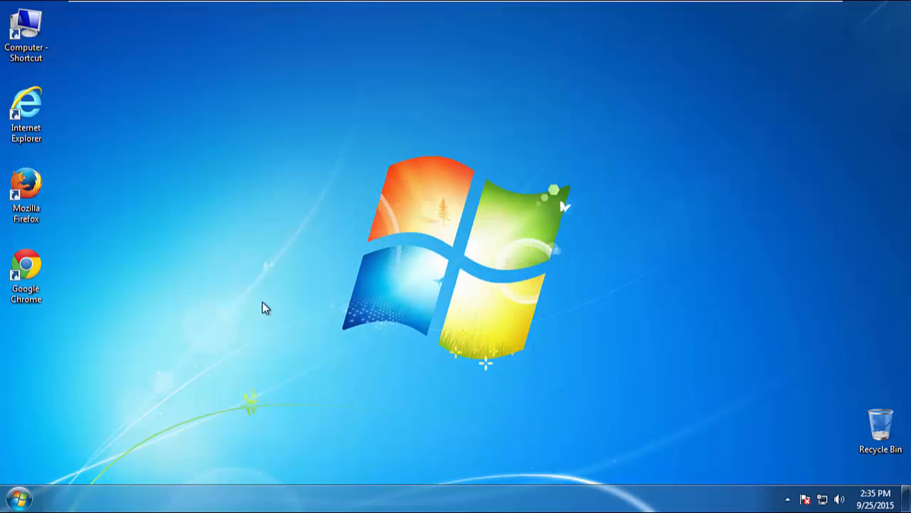
# Step: Restart Windows 7 and choose Safe Mode in Advanced Boot Options
pyautogui.click(18, 498)
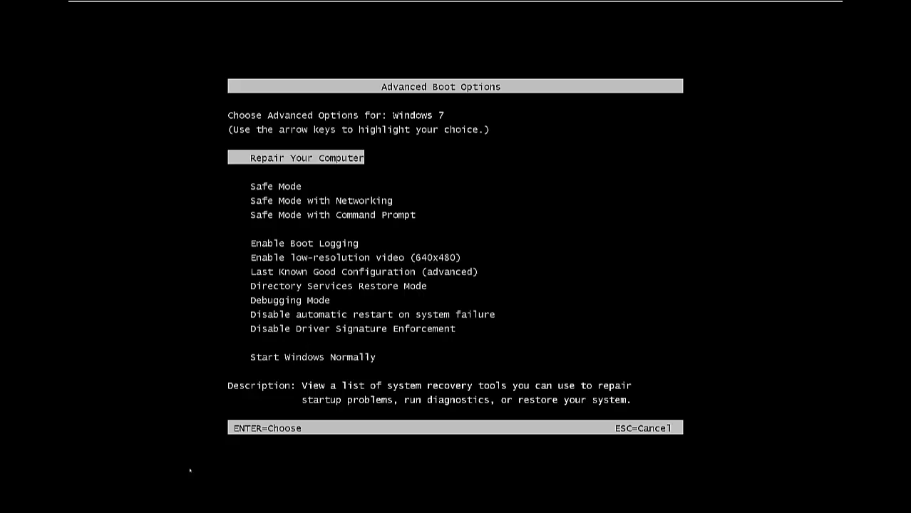
pyautogui.press('Return')
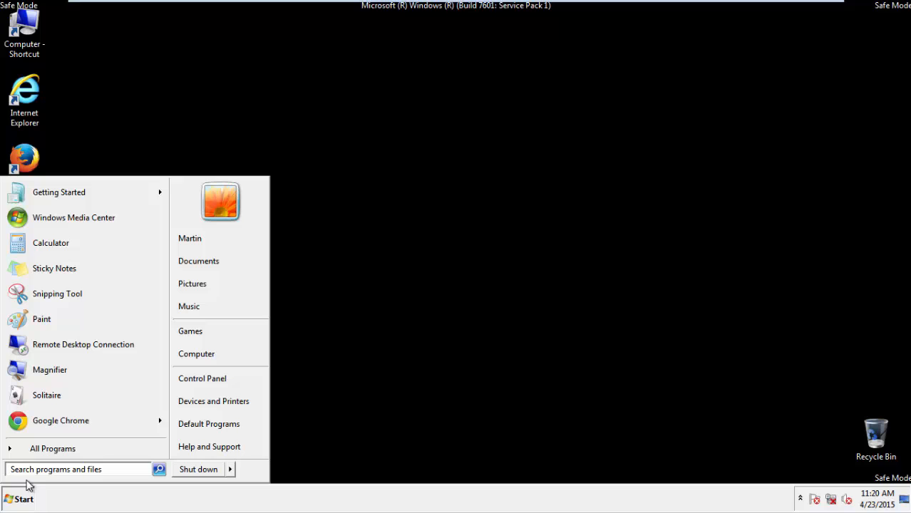
# Step: Launch Registry Editor by searching 'regedit' in the Start menu
pyautogui.write('r')
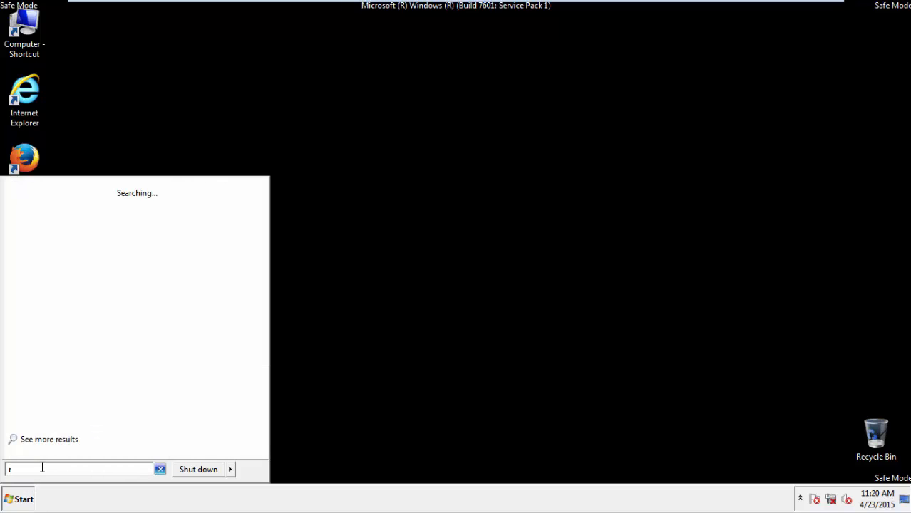
pyautogui.write('egedit')
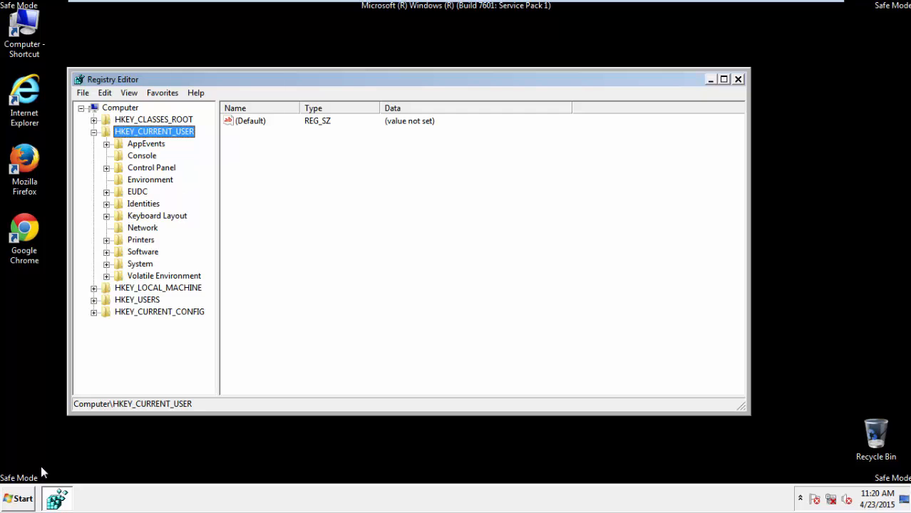
pyautogui.moveTo(146, 226)
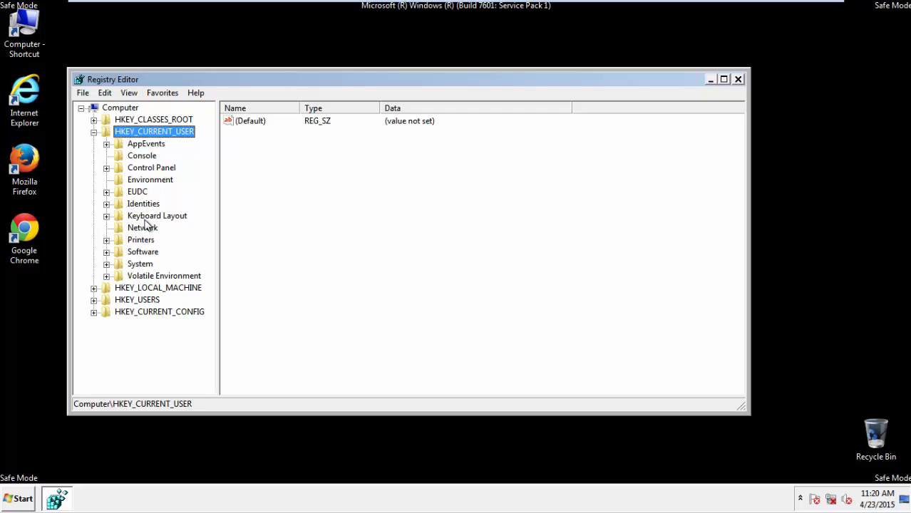
pyautogui.moveTo(170, 131)
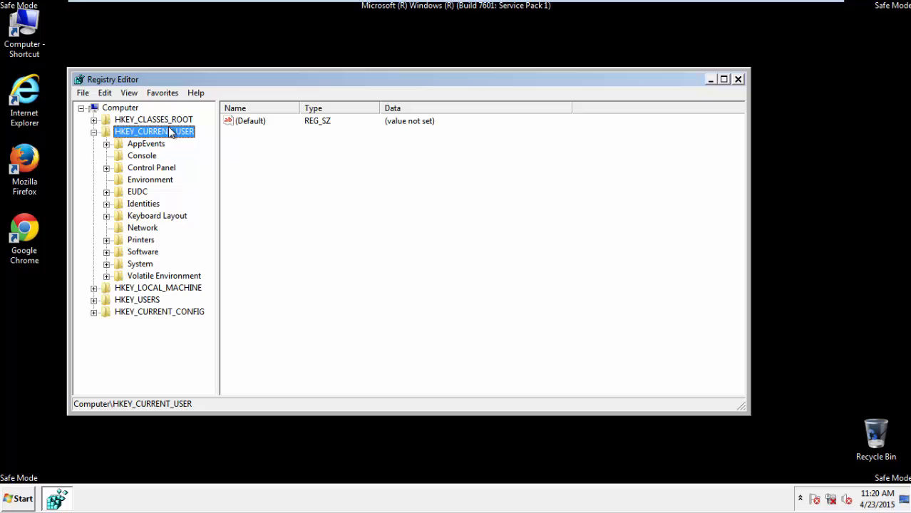
# Step: Navigate to HKEY_CURRENT_USER\Software\Microsoft\Internet Explorer\Main in the registry tree
pyautogui.click(93, 131)
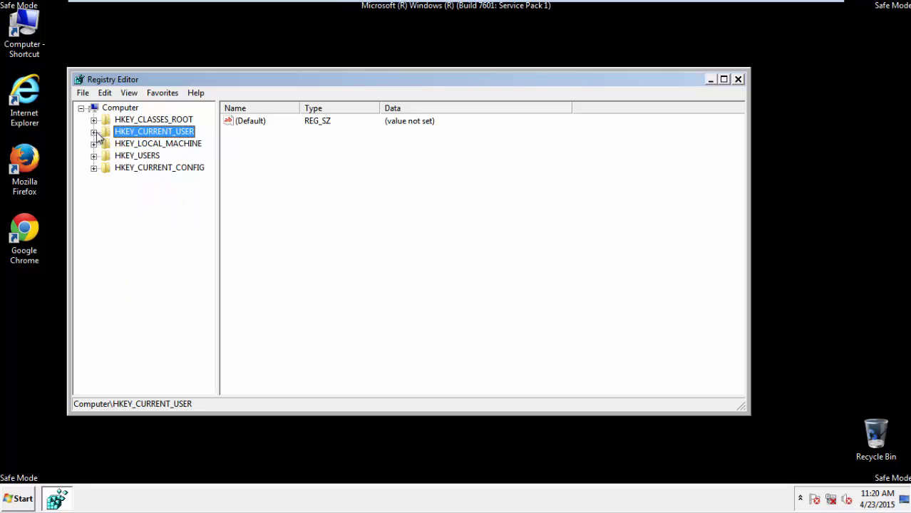
pyautogui.moveTo(150, 136)
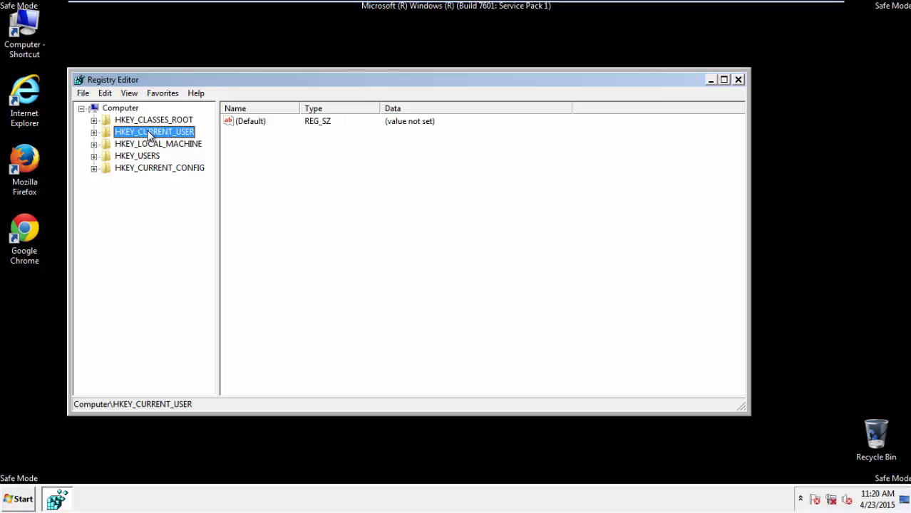
pyautogui.click(93, 132)
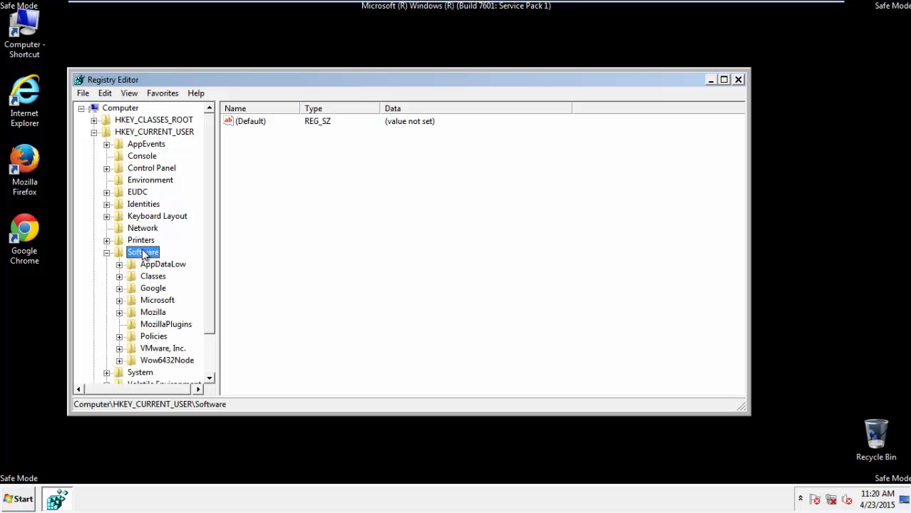
pyautogui.click(157, 300)
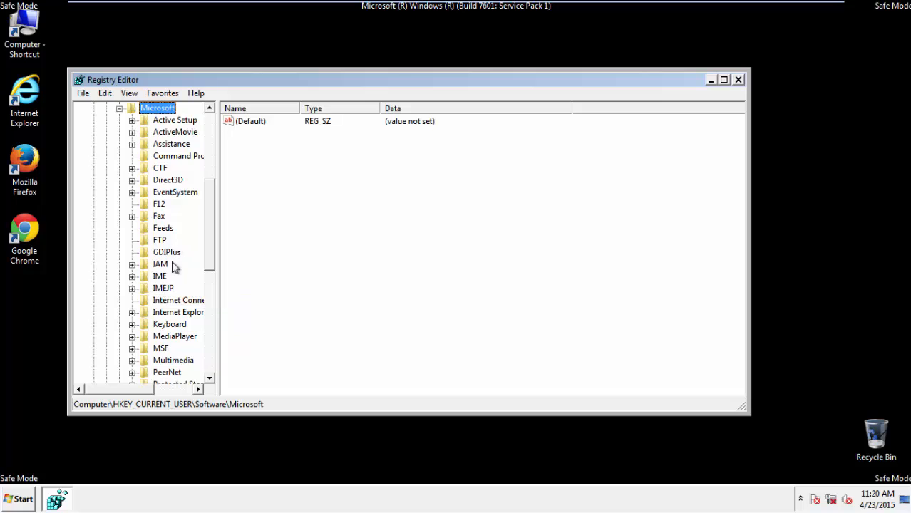
pyautogui.click(178, 312)
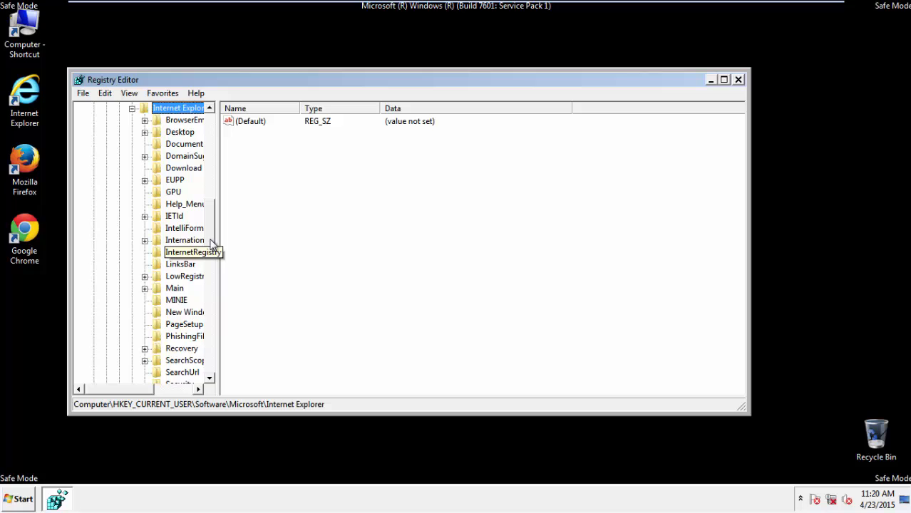
pyautogui.click(175, 288)
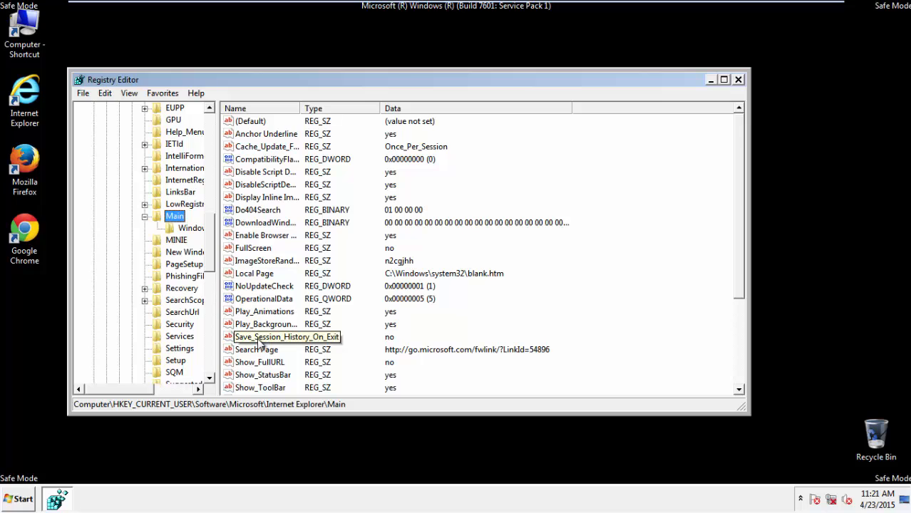
# Step: Delete the HereIAmAds Start Page value and close Registry Editor
pyautogui.scroll(-3)
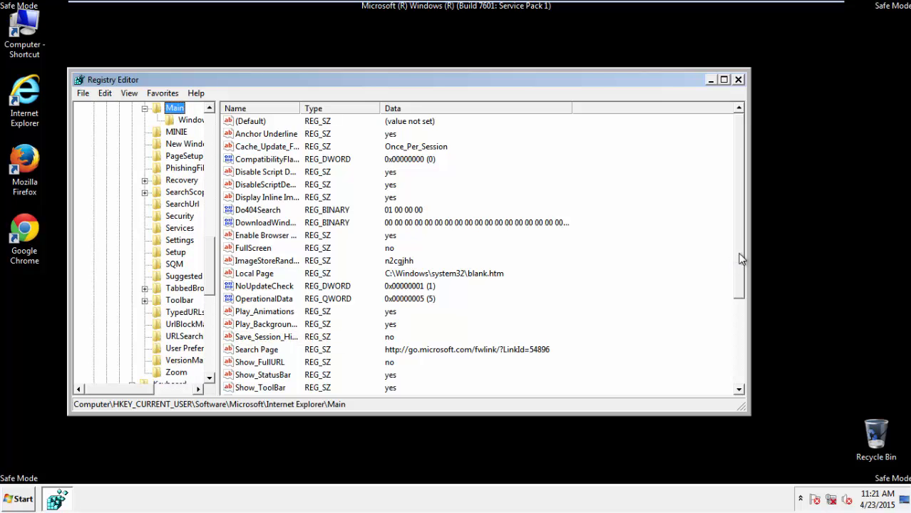
pyautogui.scroll(-3)
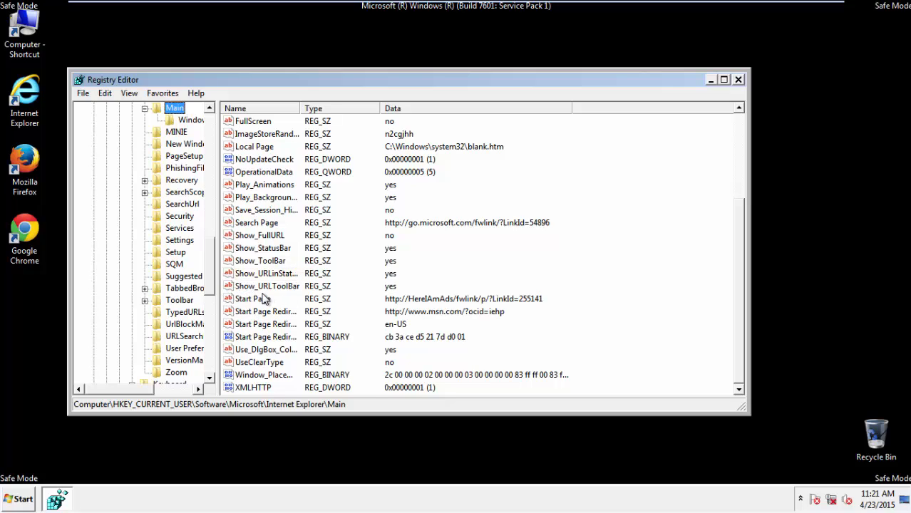
pyautogui.rightClick(253, 298)
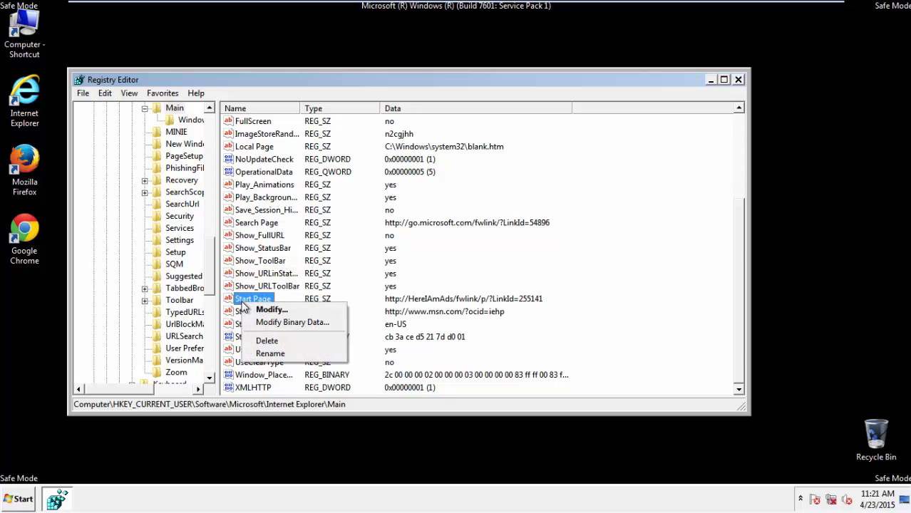
pyautogui.click(267, 340)
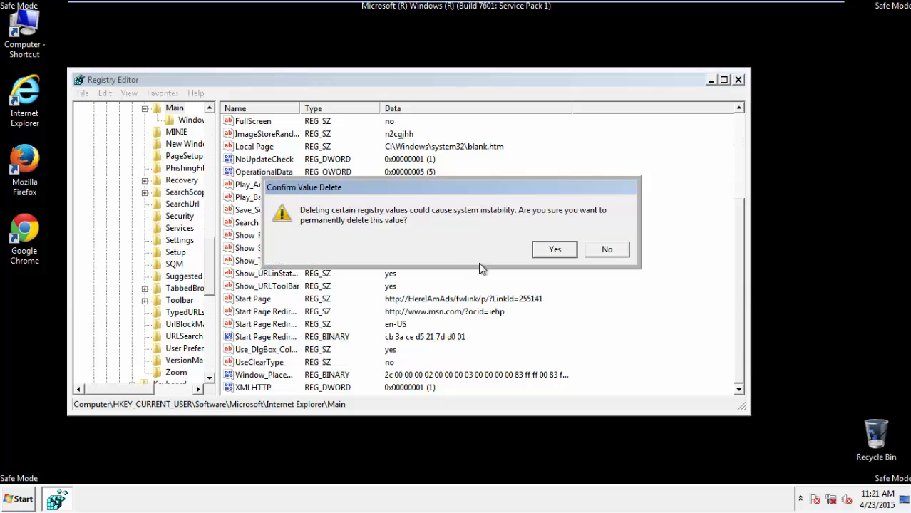
pyautogui.click(554, 249)
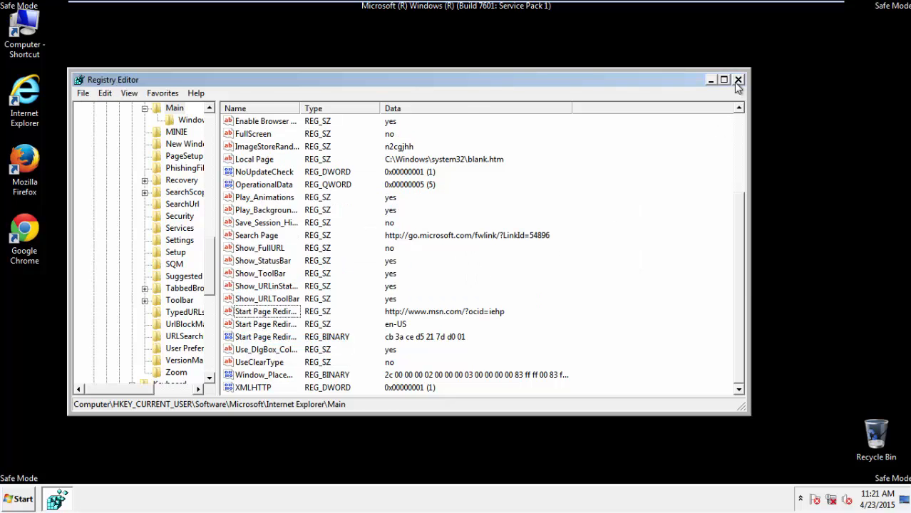
pyautogui.click(738, 79)
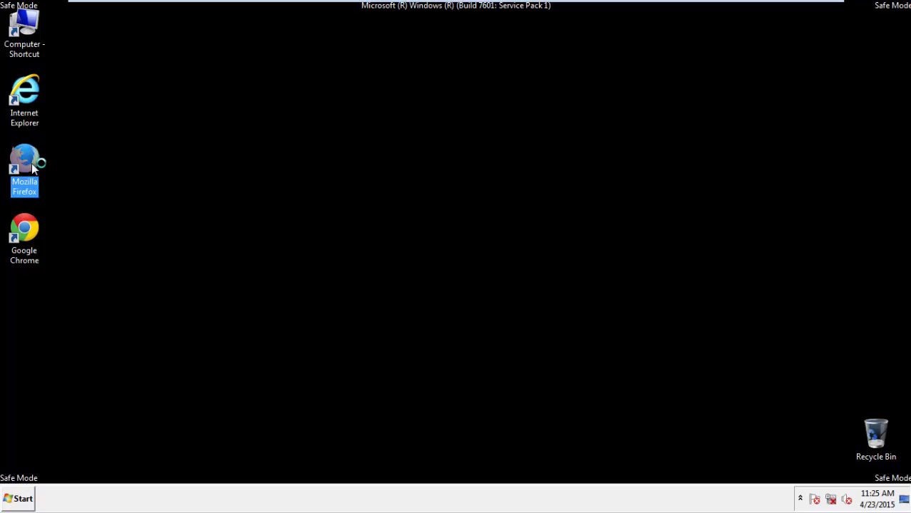
# Step: Launch Firefox and clear all recent history data for the Everything time range
pyautogui.doubleClick(24, 168)
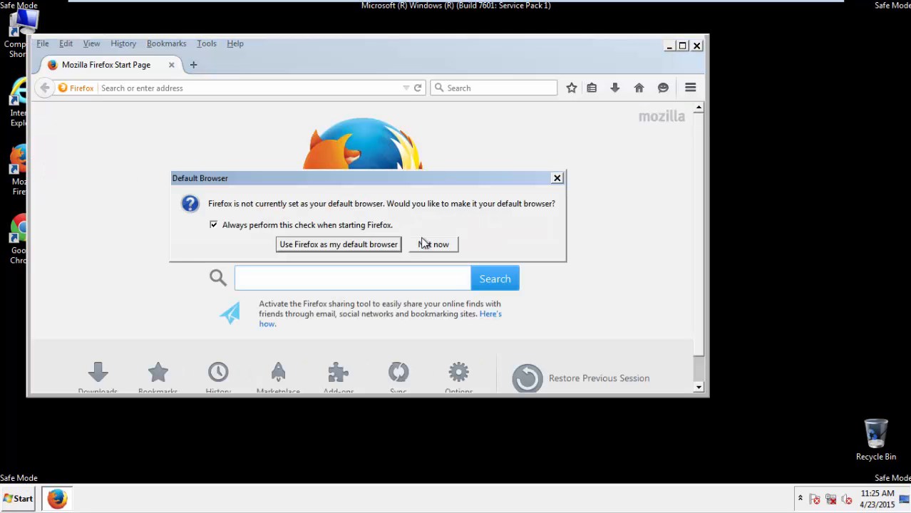
pyautogui.click(433, 244)
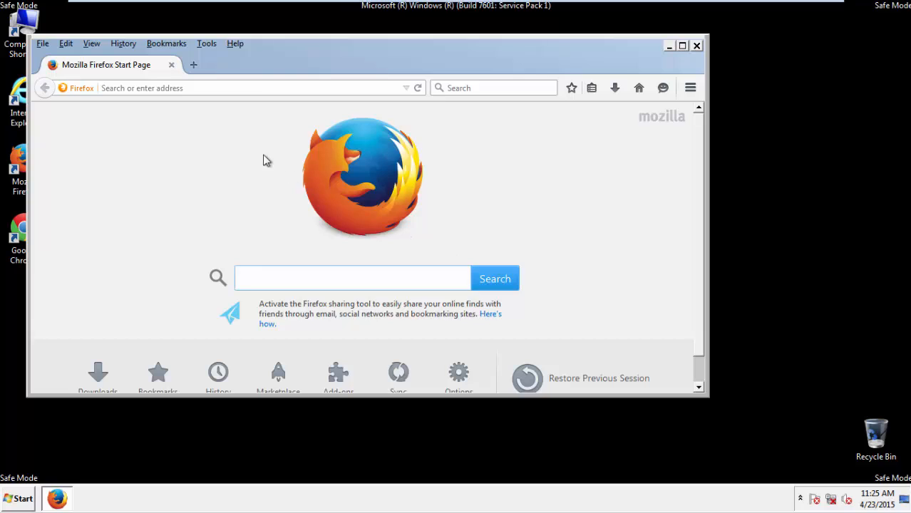
pyautogui.rightClick(214, 64)
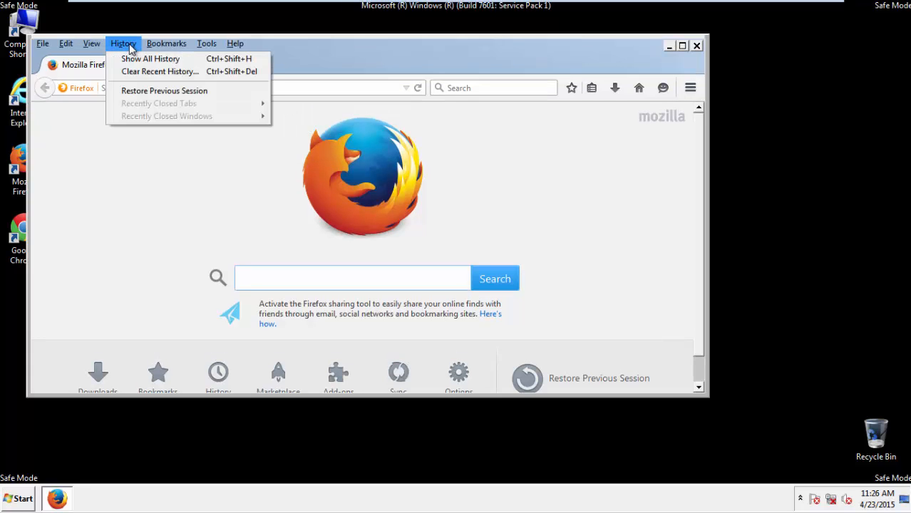
pyautogui.click(159, 71)
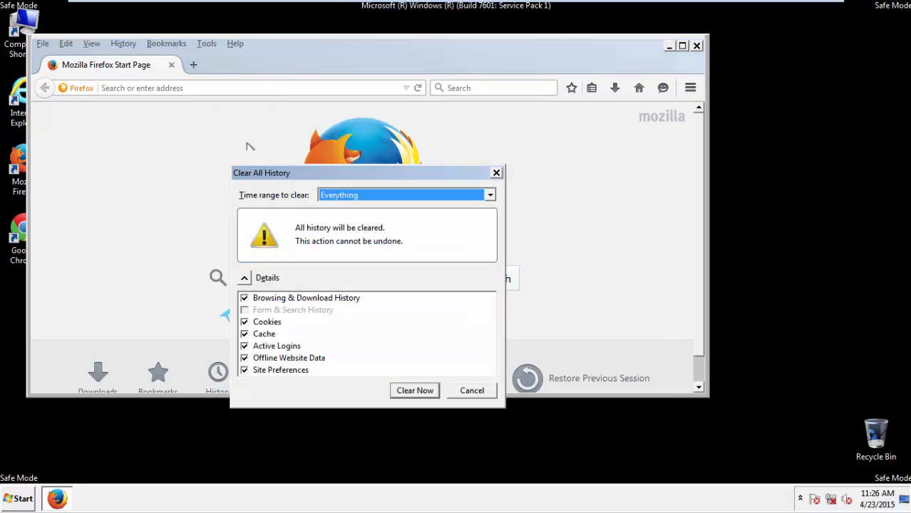
pyautogui.click(489, 194)
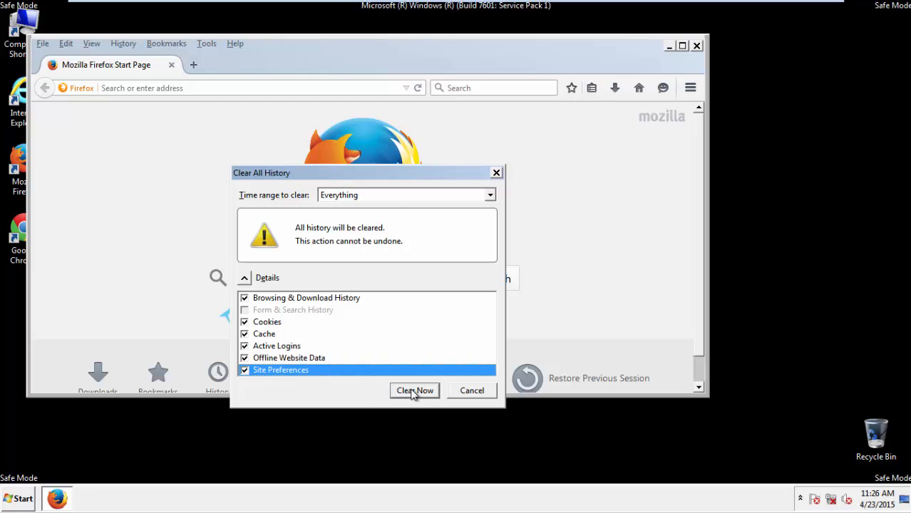
pyautogui.click(414, 390)
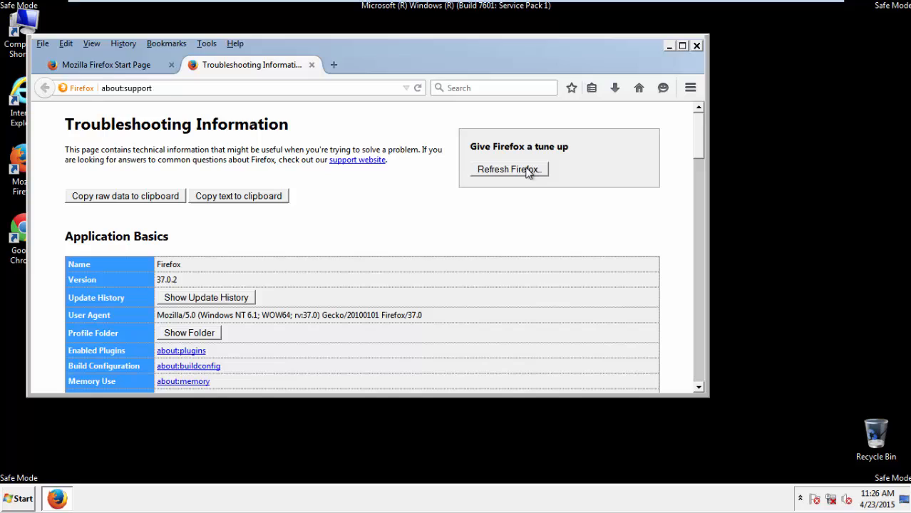
# Step: Refresh Firefox to its defaults, finish the Import Wizard, and close the browser
pyautogui.click(508, 169)
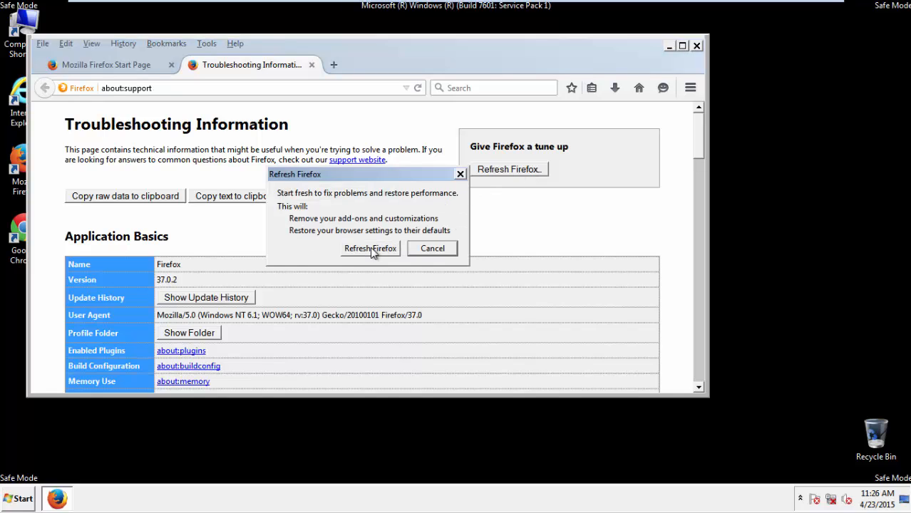
pyautogui.click(370, 248)
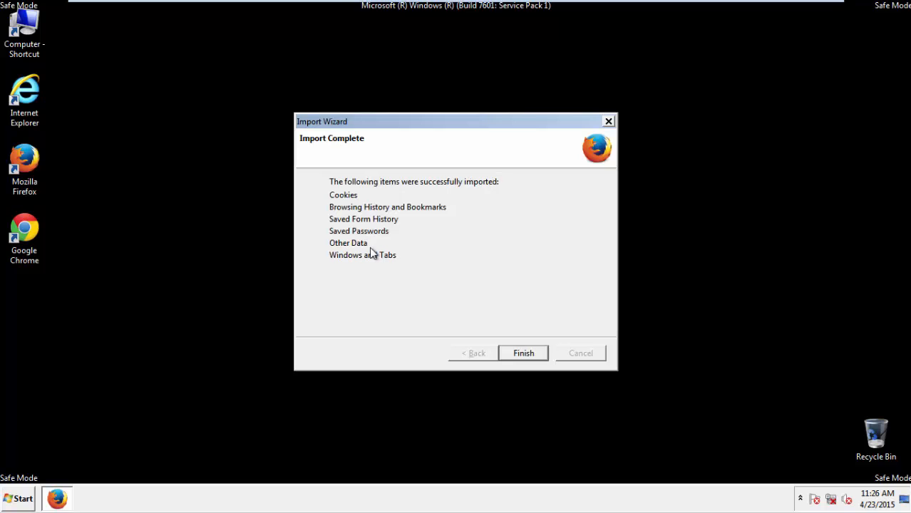
pyautogui.click(523, 353)
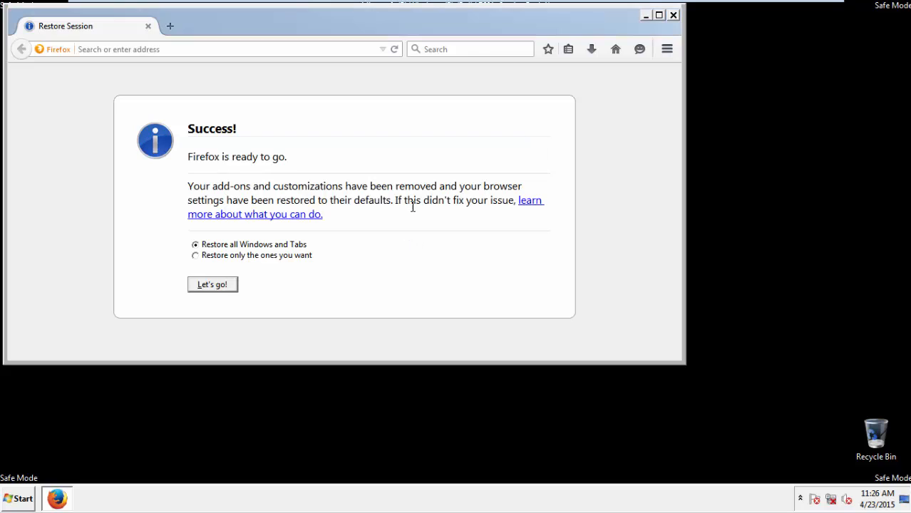
pyautogui.click(672, 14)
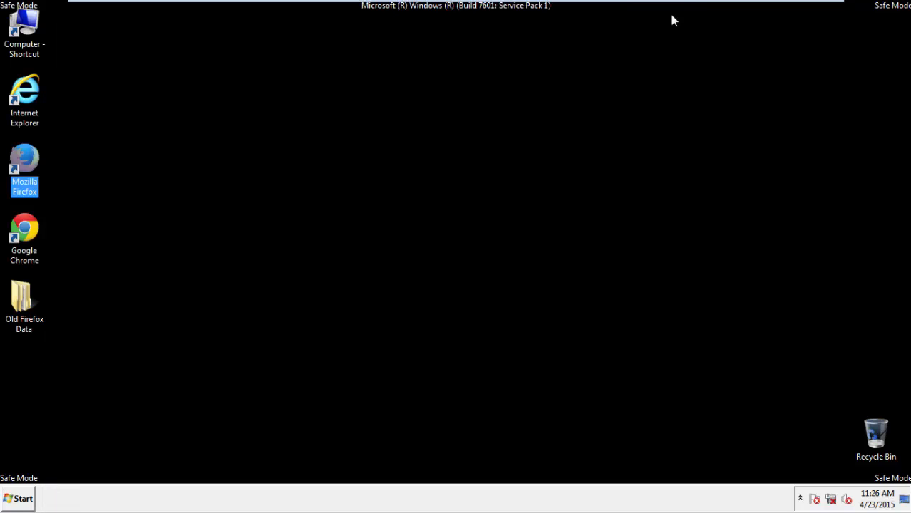
# Step: Launch Chrome, dismiss the default-browser prompt, and reach the History page through Settings
pyautogui.click(25, 235)
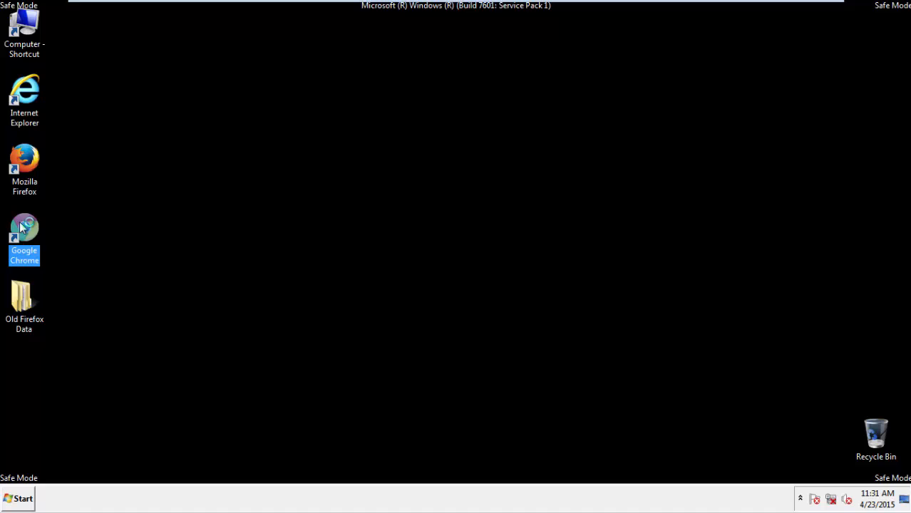
pyautogui.doubleClick(25, 235)
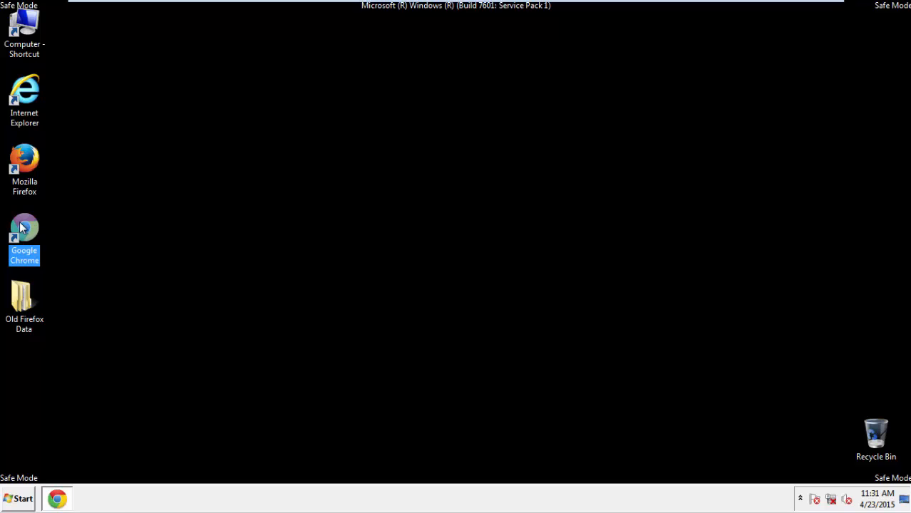
pyautogui.doubleClick(24, 232)
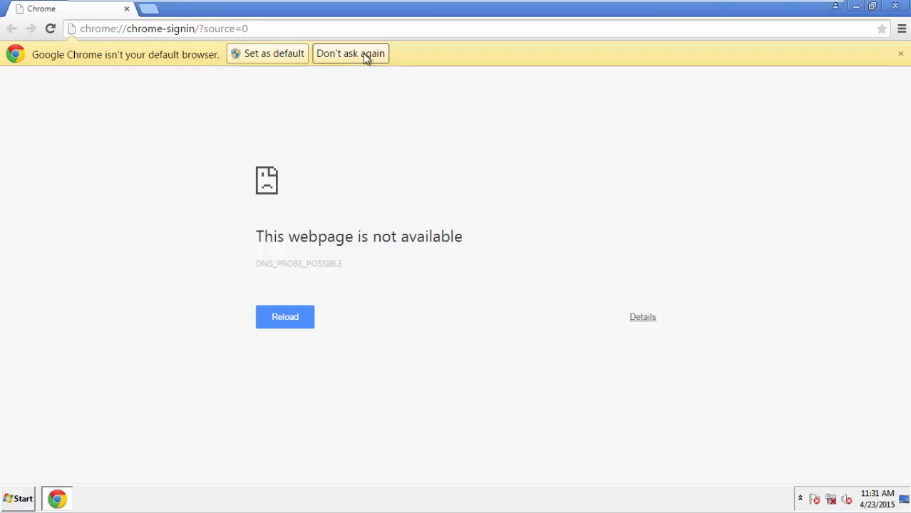
pyautogui.click(350, 52)
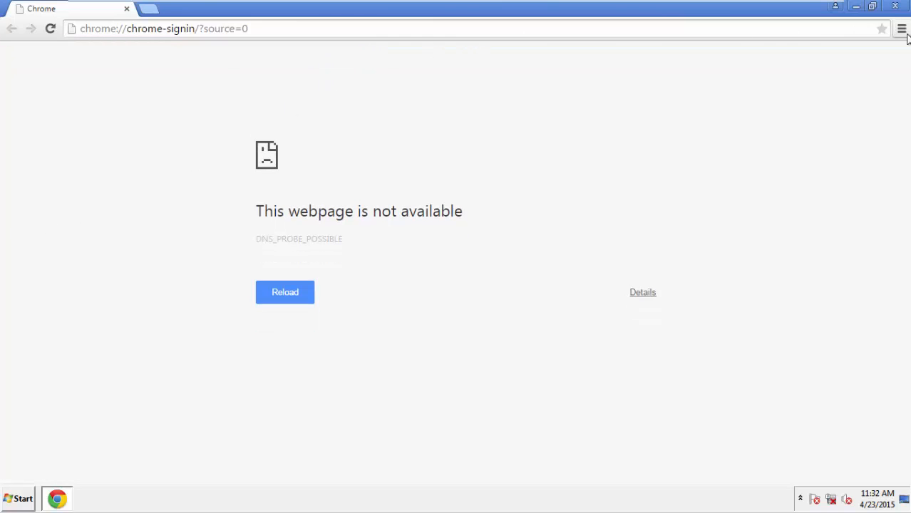
pyautogui.click(902, 29)
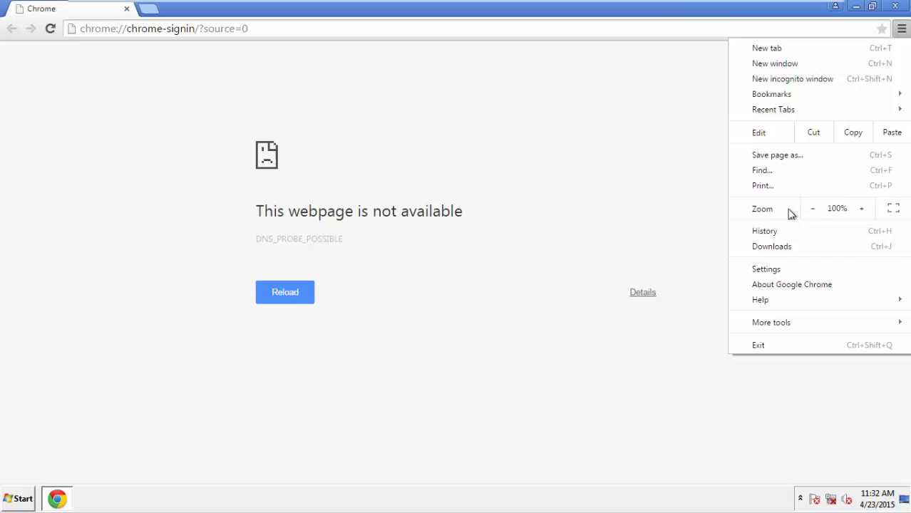
pyautogui.click(766, 268)
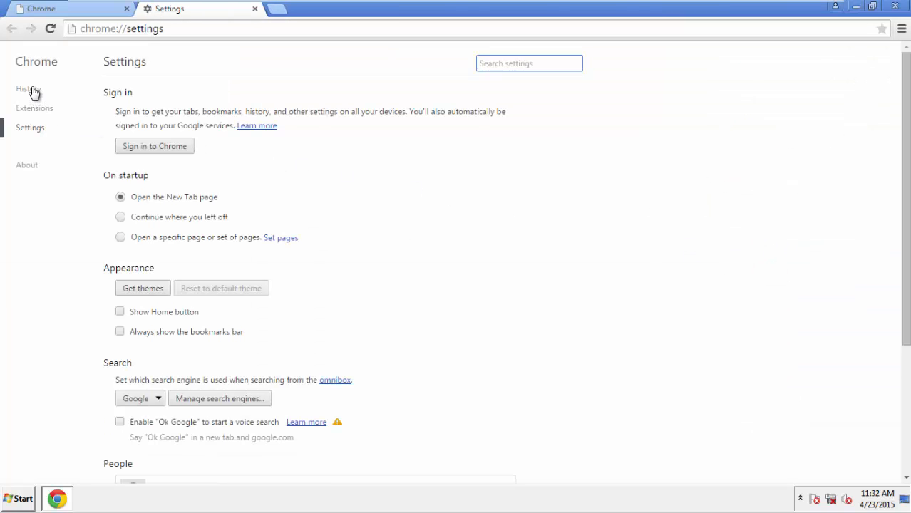
pyautogui.click(28, 89)
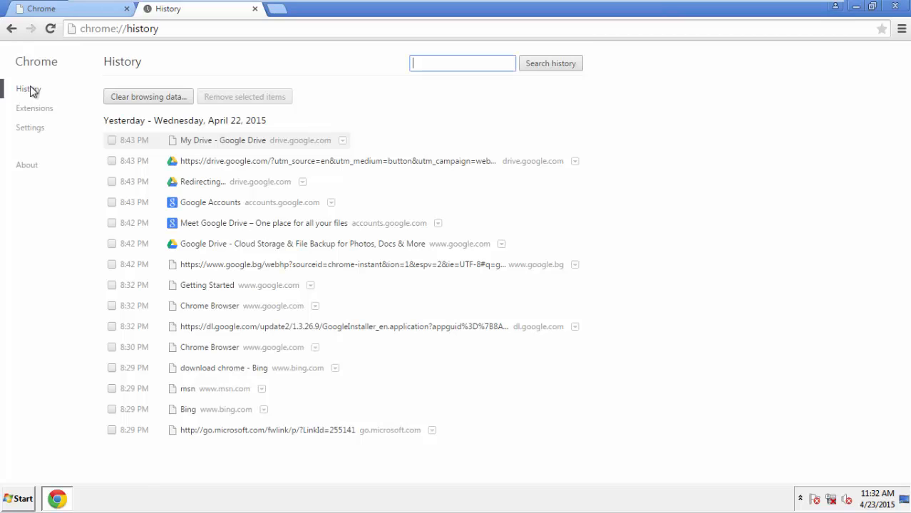
# Step: Clear Chrome browsing data from the beginning of time, including autofill and hosted app data
pyautogui.click(147, 96)
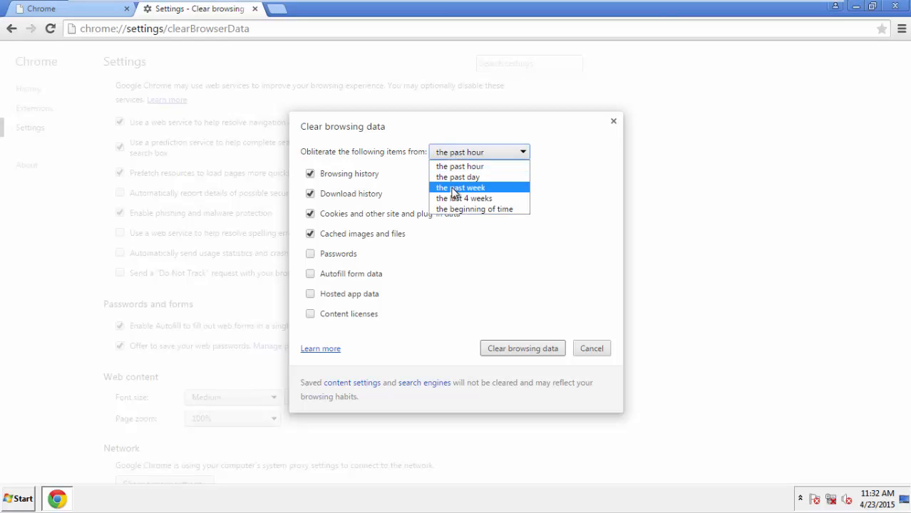
pyautogui.moveTo(459, 166)
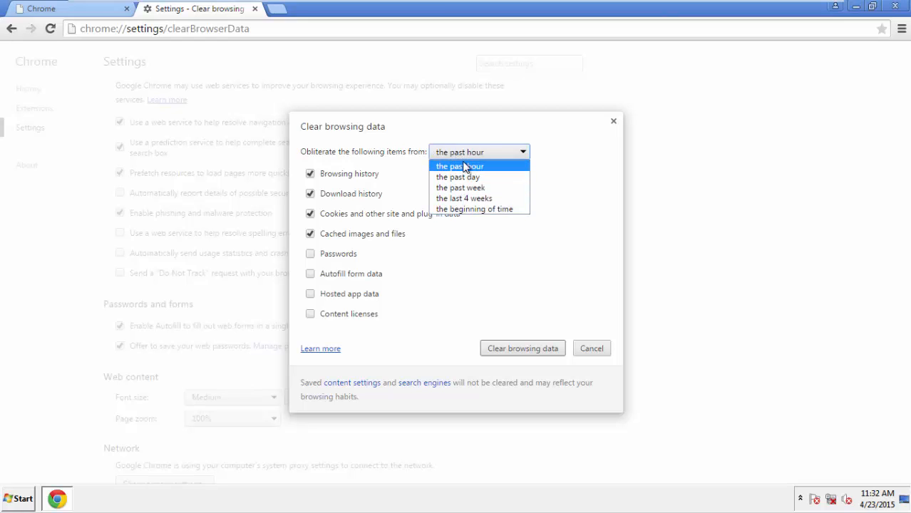
pyautogui.moveTo(463, 199)
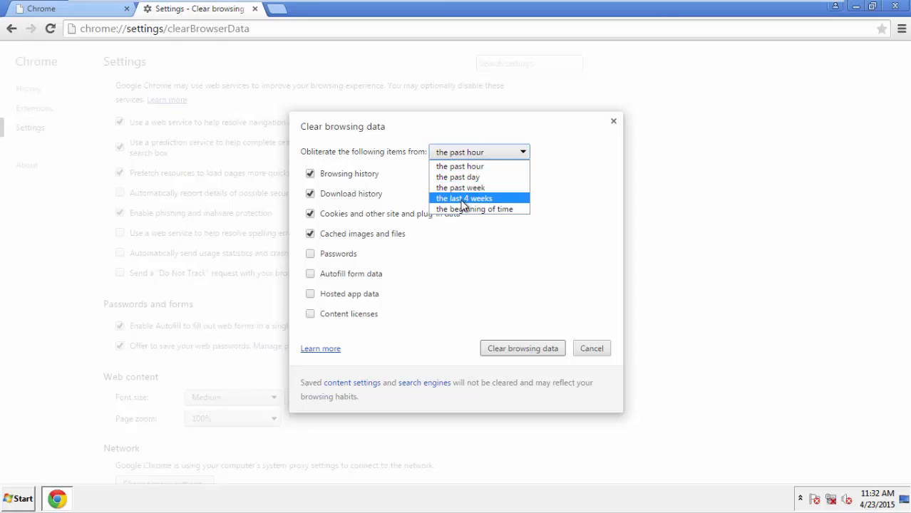
pyautogui.click(476, 209)
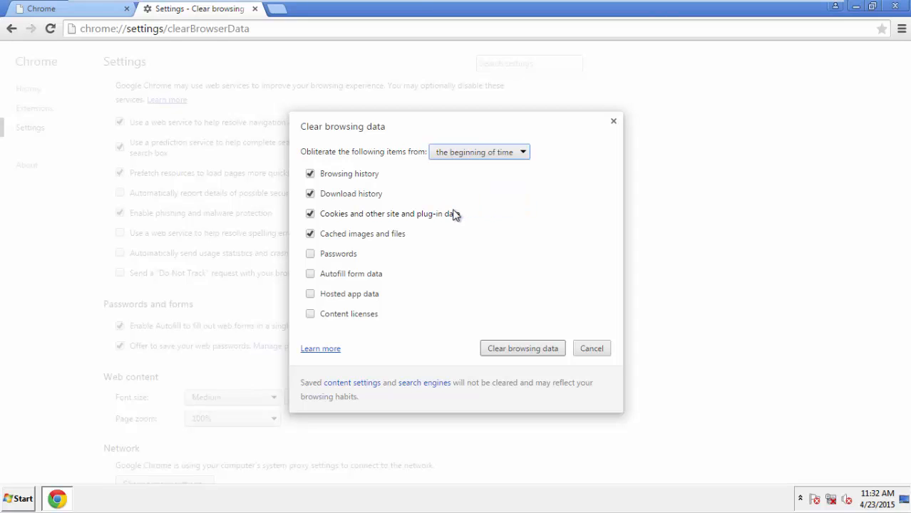
pyautogui.moveTo(360, 285)
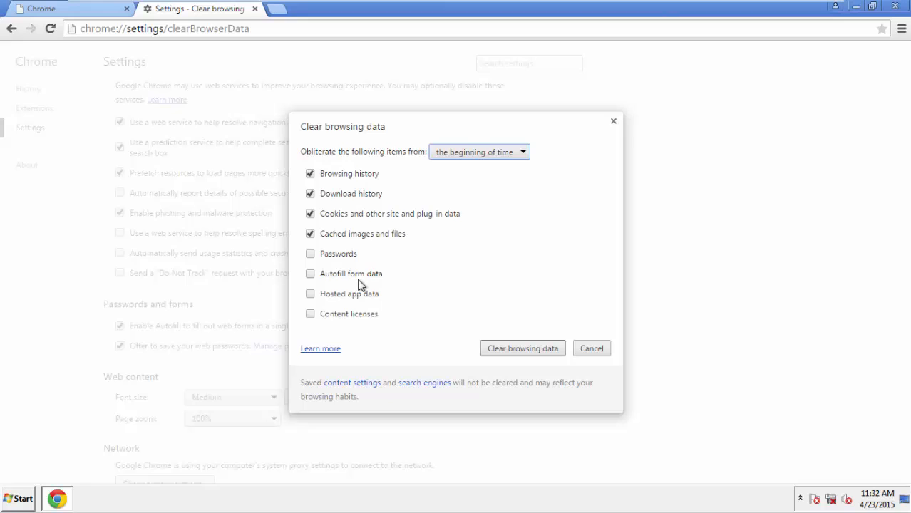
pyautogui.click(310, 274)
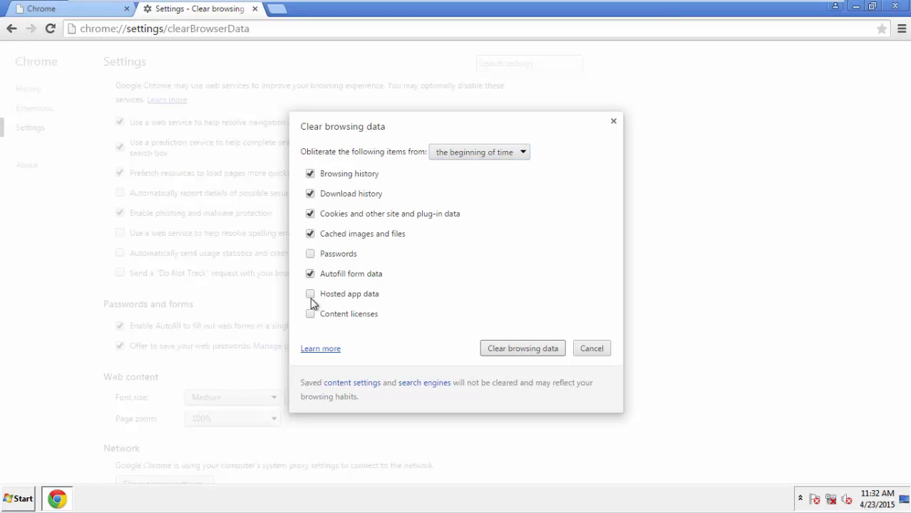
pyautogui.click(310, 294)
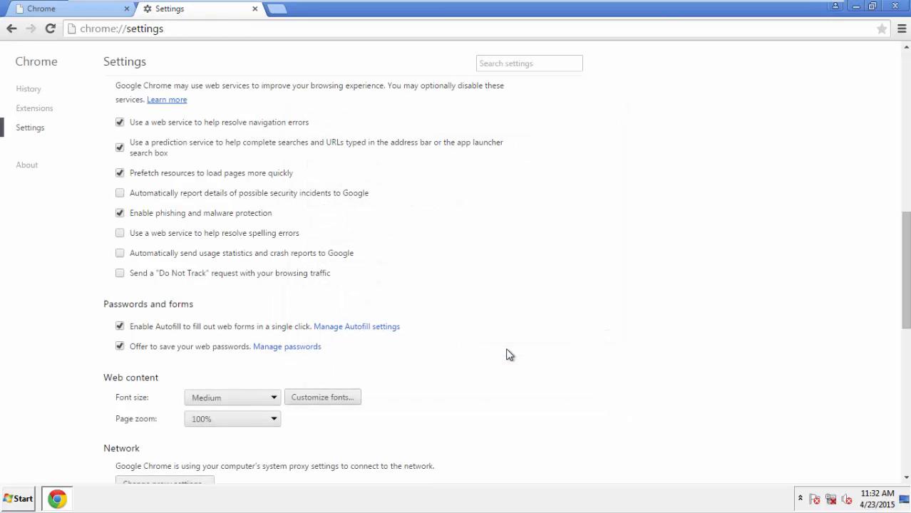
pyautogui.moveTo(416, 194)
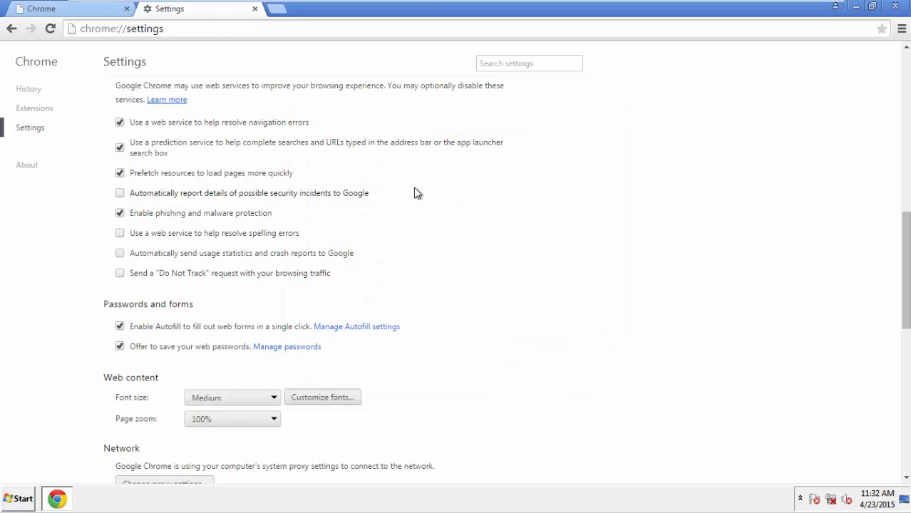
# Step: Scroll to the bottom of Chrome's advanced settings and start resetting settings to defaults
pyautogui.scroll(-3)
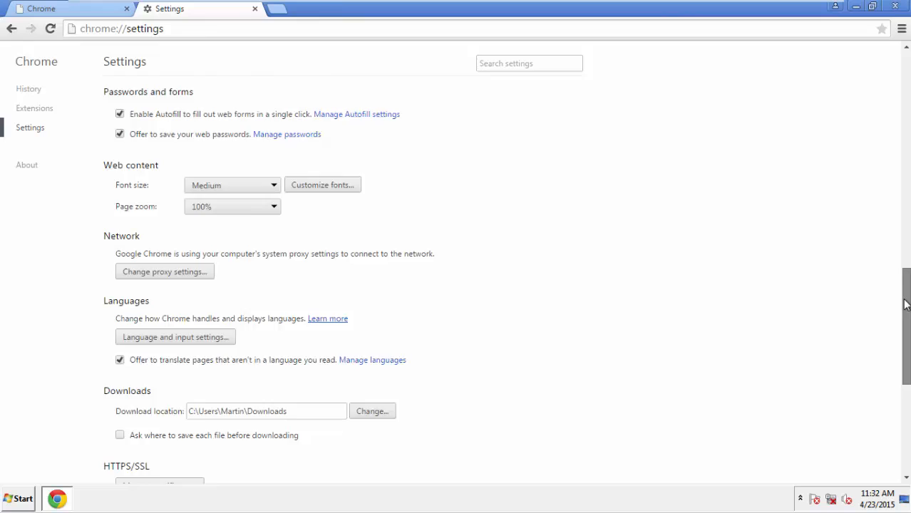
pyautogui.scroll(-3)
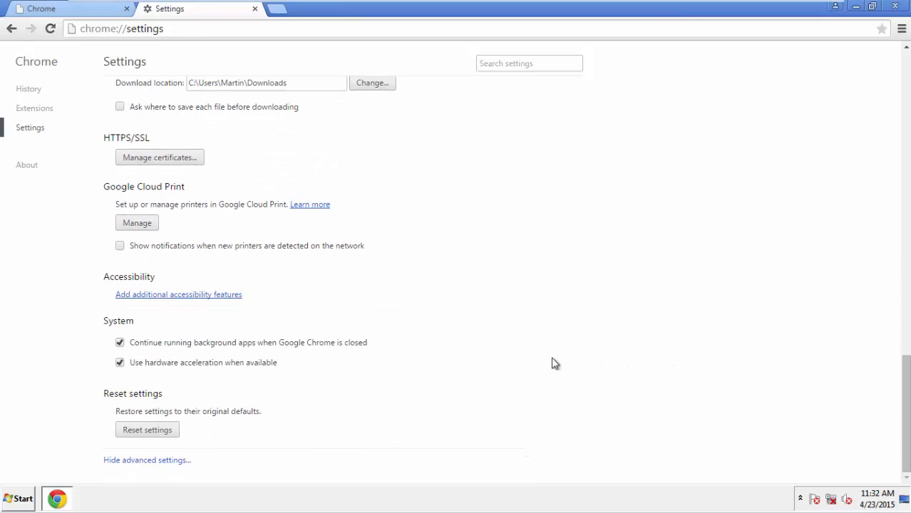
pyautogui.click(147, 428)
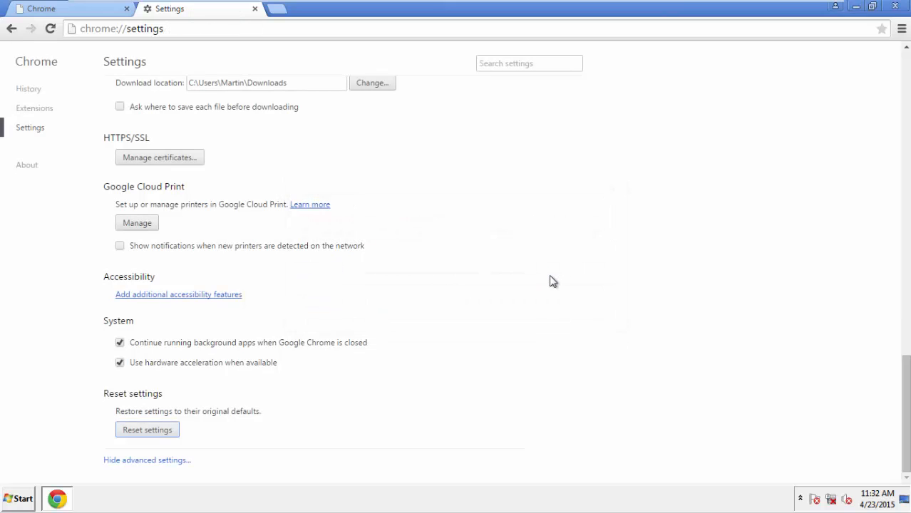
pyautogui.moveTo(852, 98)
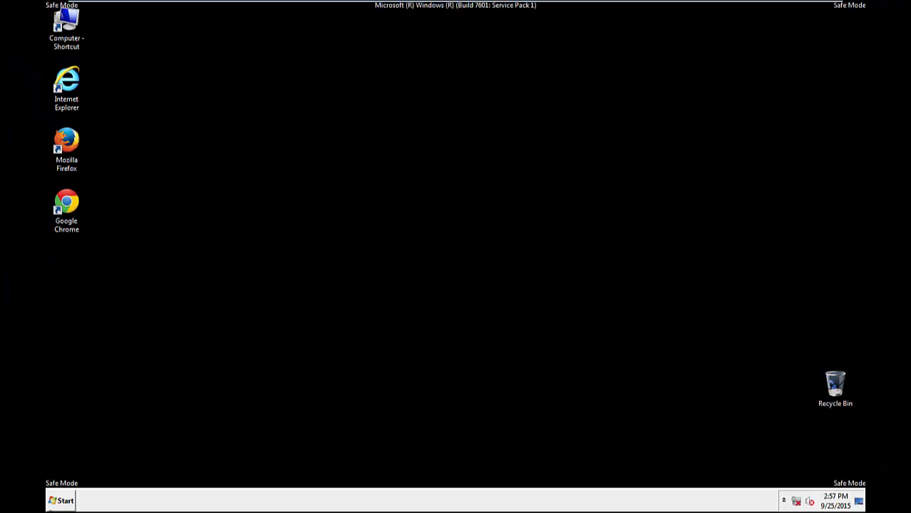
pyautogui.moveTo(66, 500)
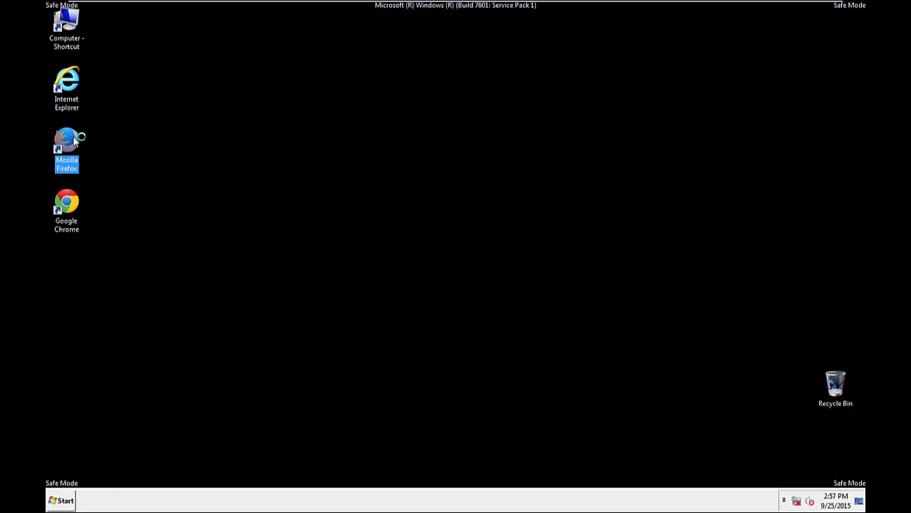
# Step: Launch Firefox, review its three installed extensions, then close the browser with both tabs
pyautogui.doubleClick(66, 142)
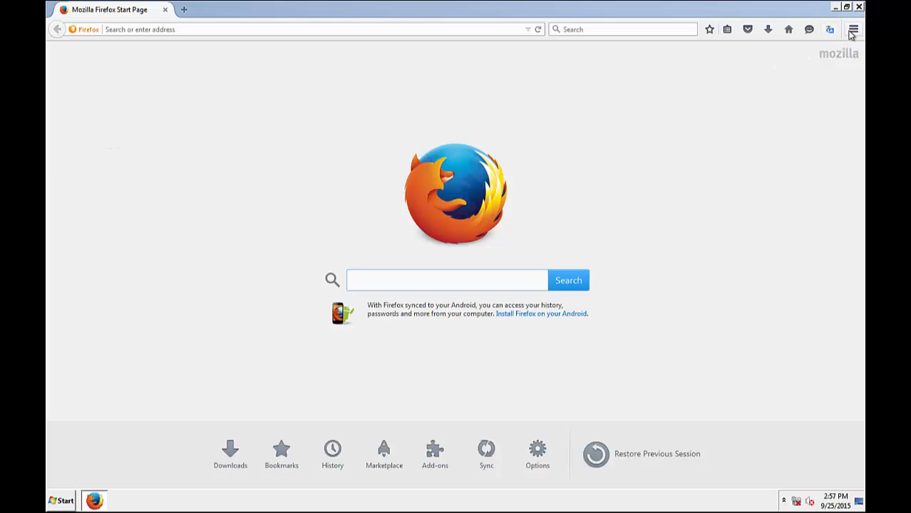
pyautogui.click(434, 453)
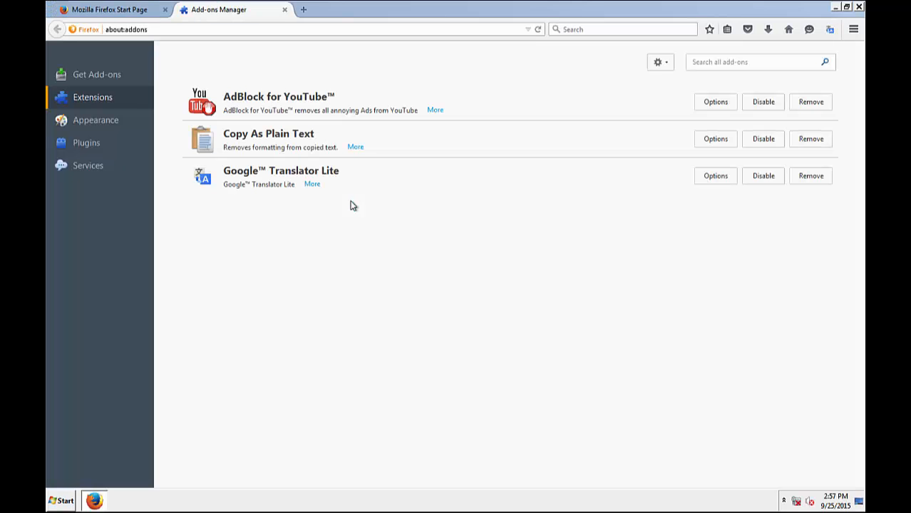
pyautogui.moveTo(534, 118)
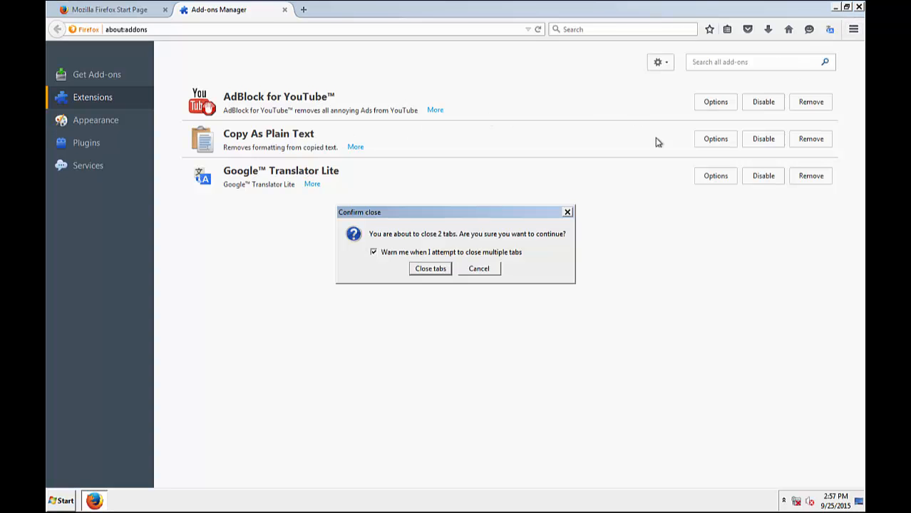
pyautogui.click(430, 268)
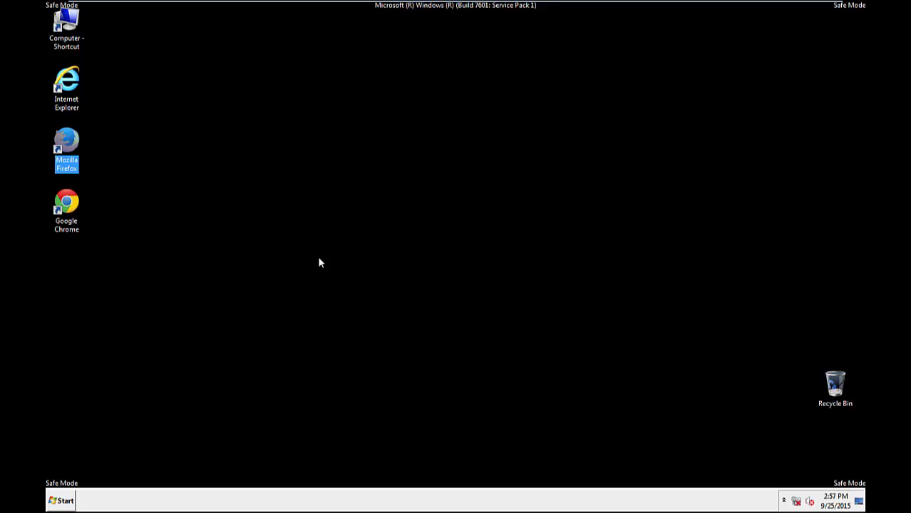
# Step: Launch Google Chrome and go to its Extensions page in Settings
pyautogui.doubleClick(67, 203)
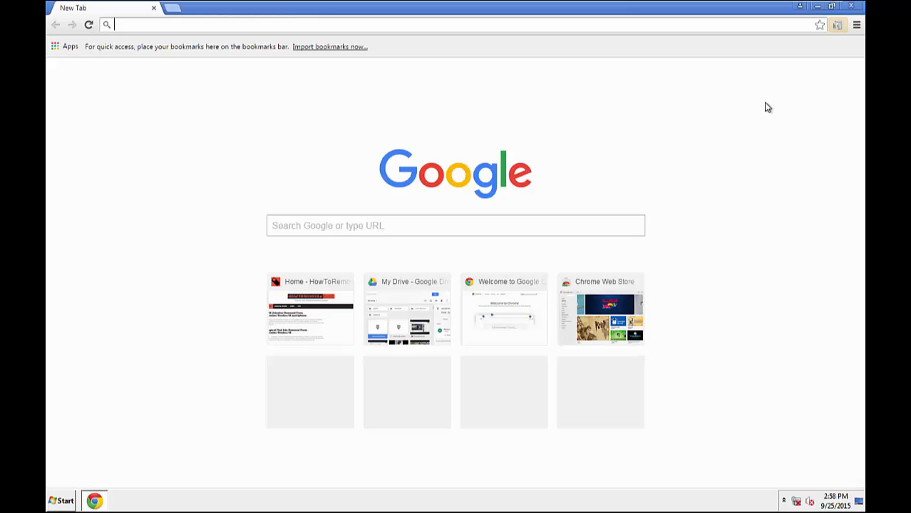
pyautogui.click(856, 25)
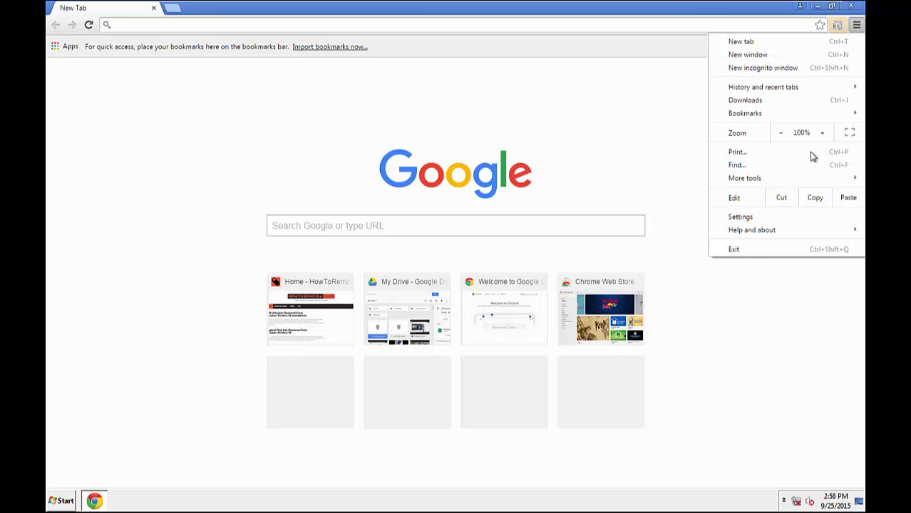
pyautogui.click(740, 216)
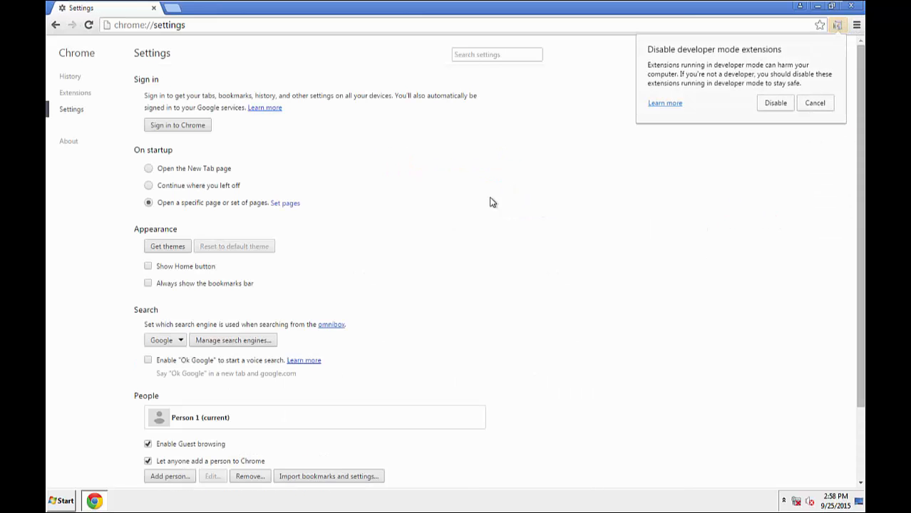
pyautogui.click(74, 93)
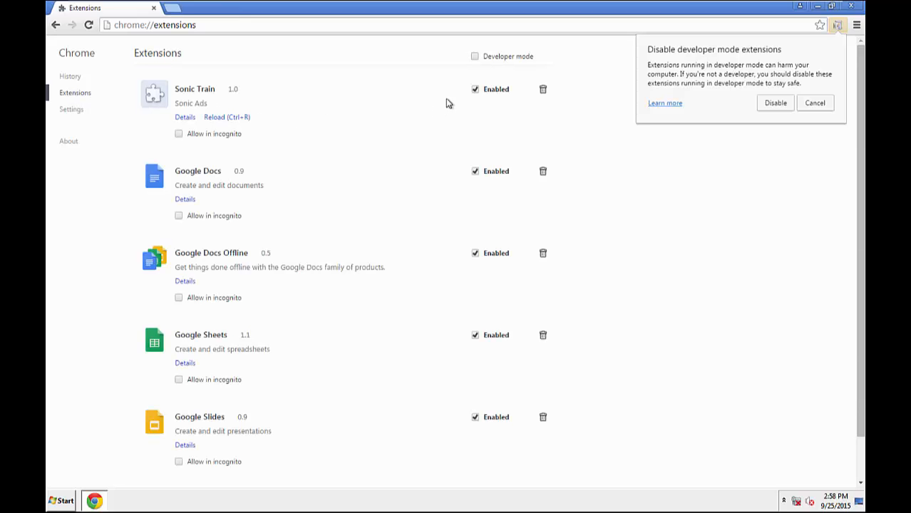
pyautogui.moveTo(528, 99)
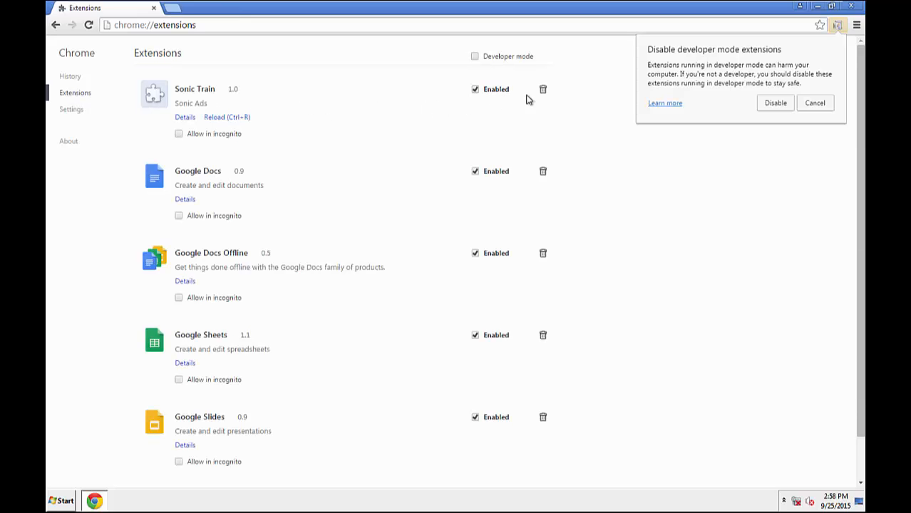
# Step: Remove the Sonic Train extension, dismiss the developer-mode warning, and close Chrome
pyautogui.click(543, 89)
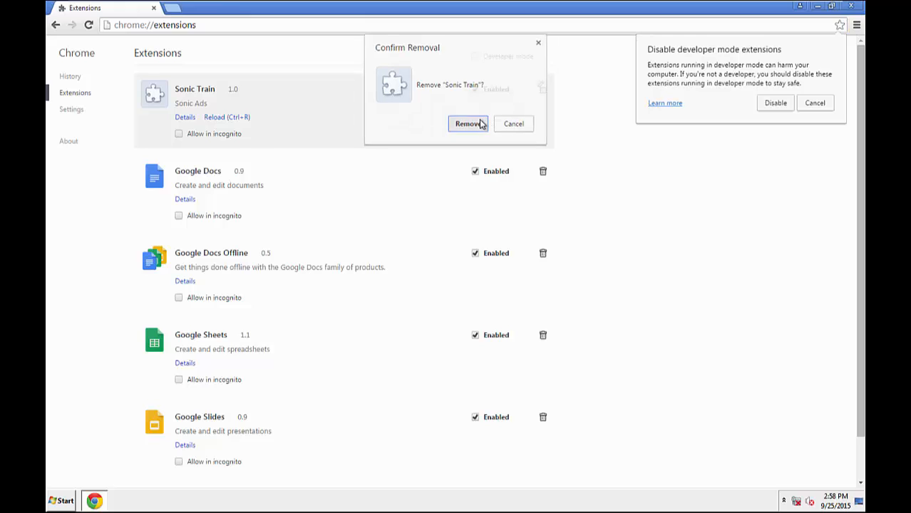
pyautogui.click(468, 124)
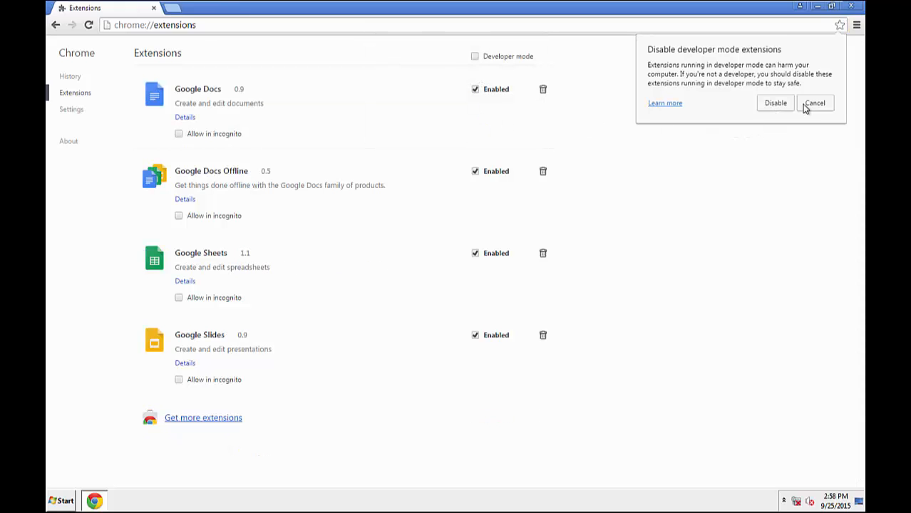
pyautogui.click(814, 102)
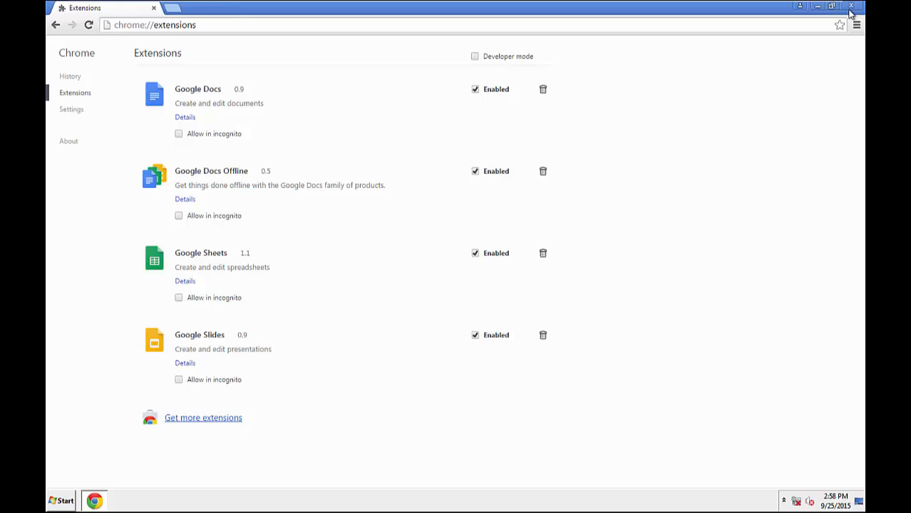
pyautogui.click(850, 6)
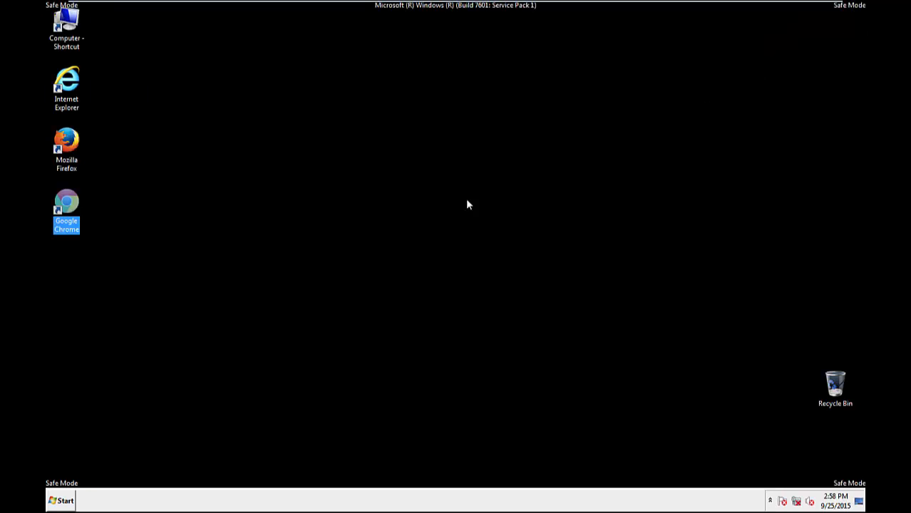
# Step: Restart Windows 7 from the Start menu's power options to exit Safe Mode
pyautogui.click(61, 500)
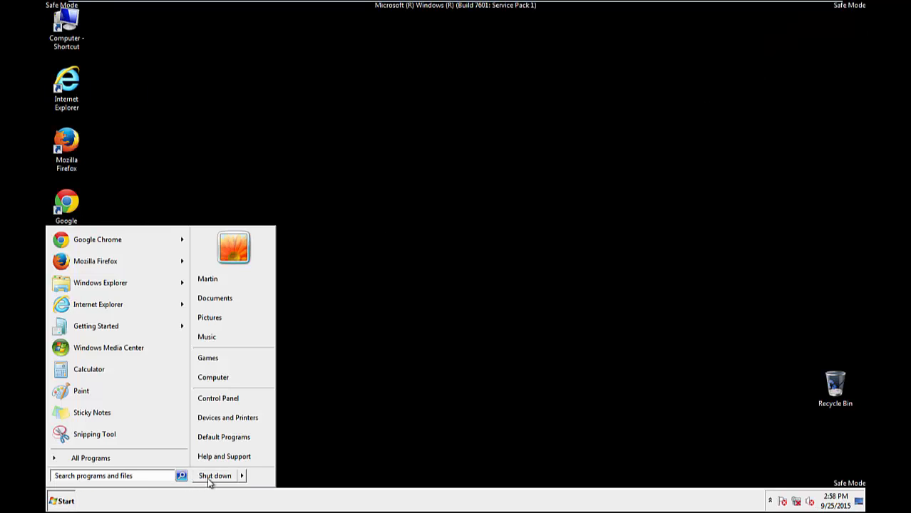
pyautogui.click(242, 475)
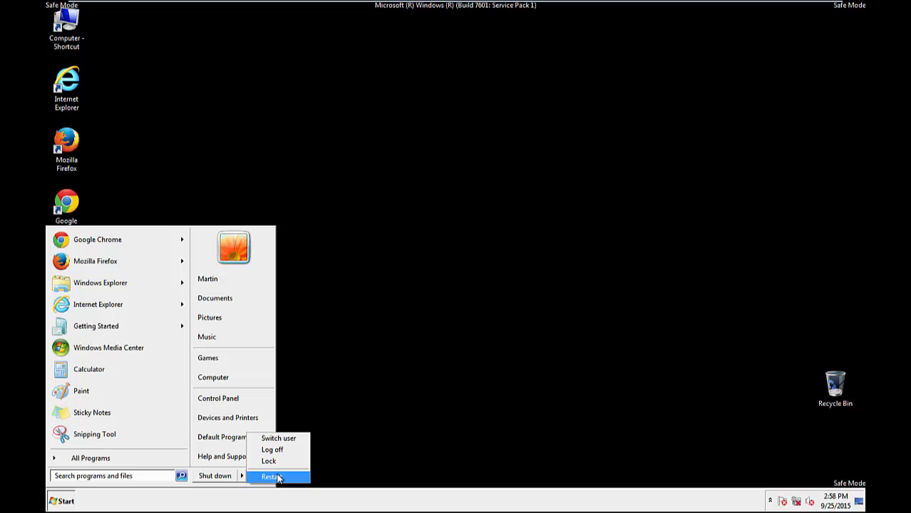
pyautogui.click(269, 476)
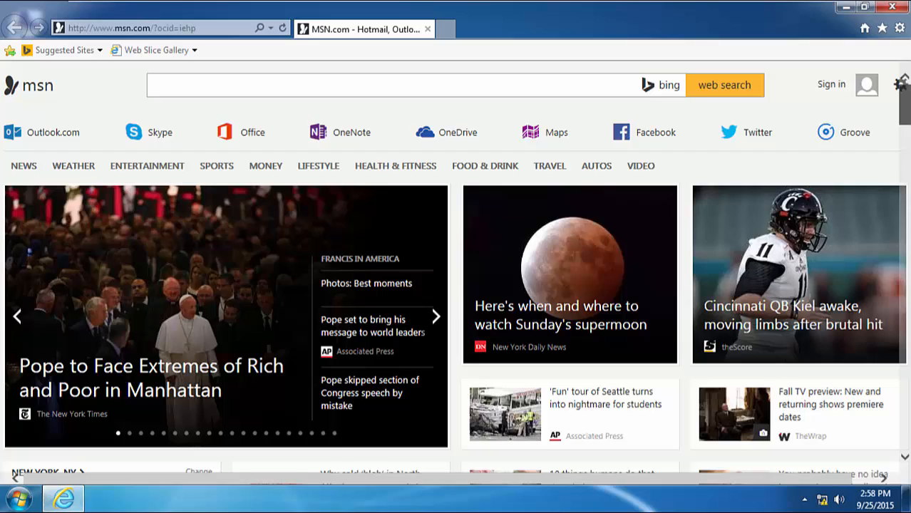
pyautogui.scroll(-3)
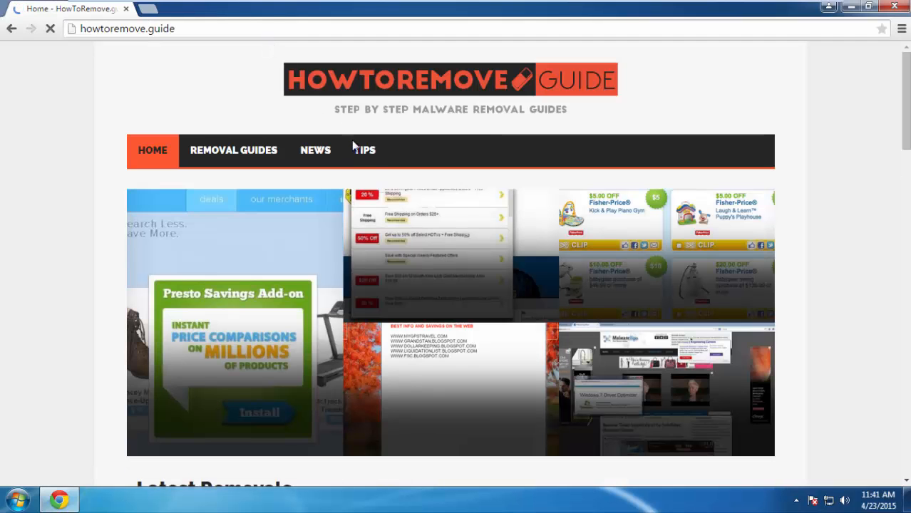
# Step: Open the 'PC Optimization Tips' article from howtoremove.guide's TIPS section
pyautogui.click(364, 150)
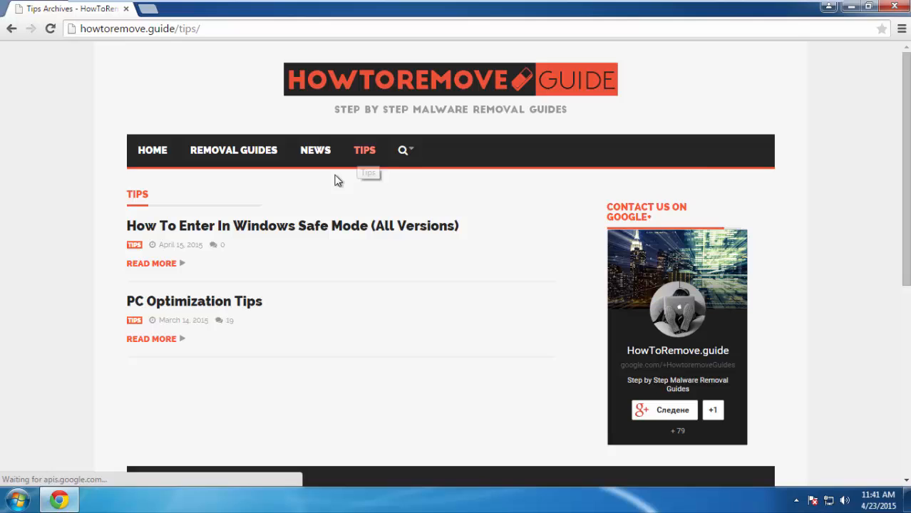
pyautogui.click(194, 301)
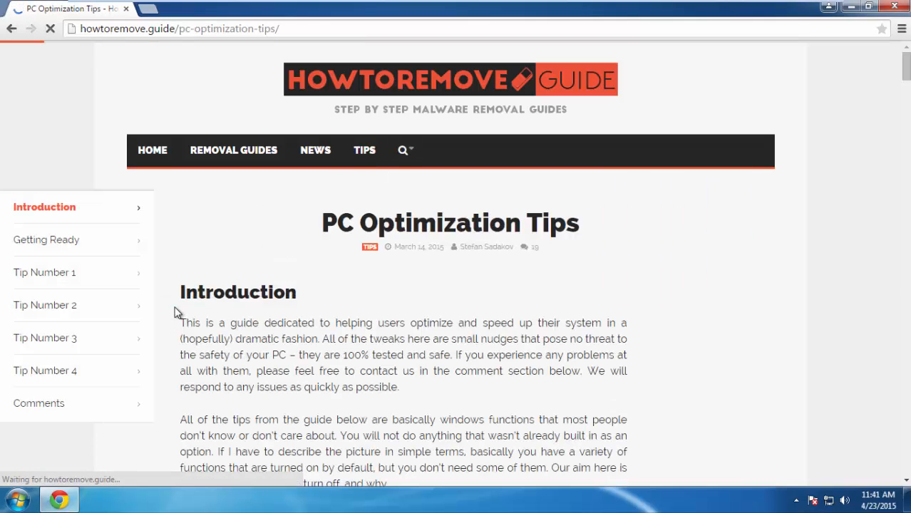